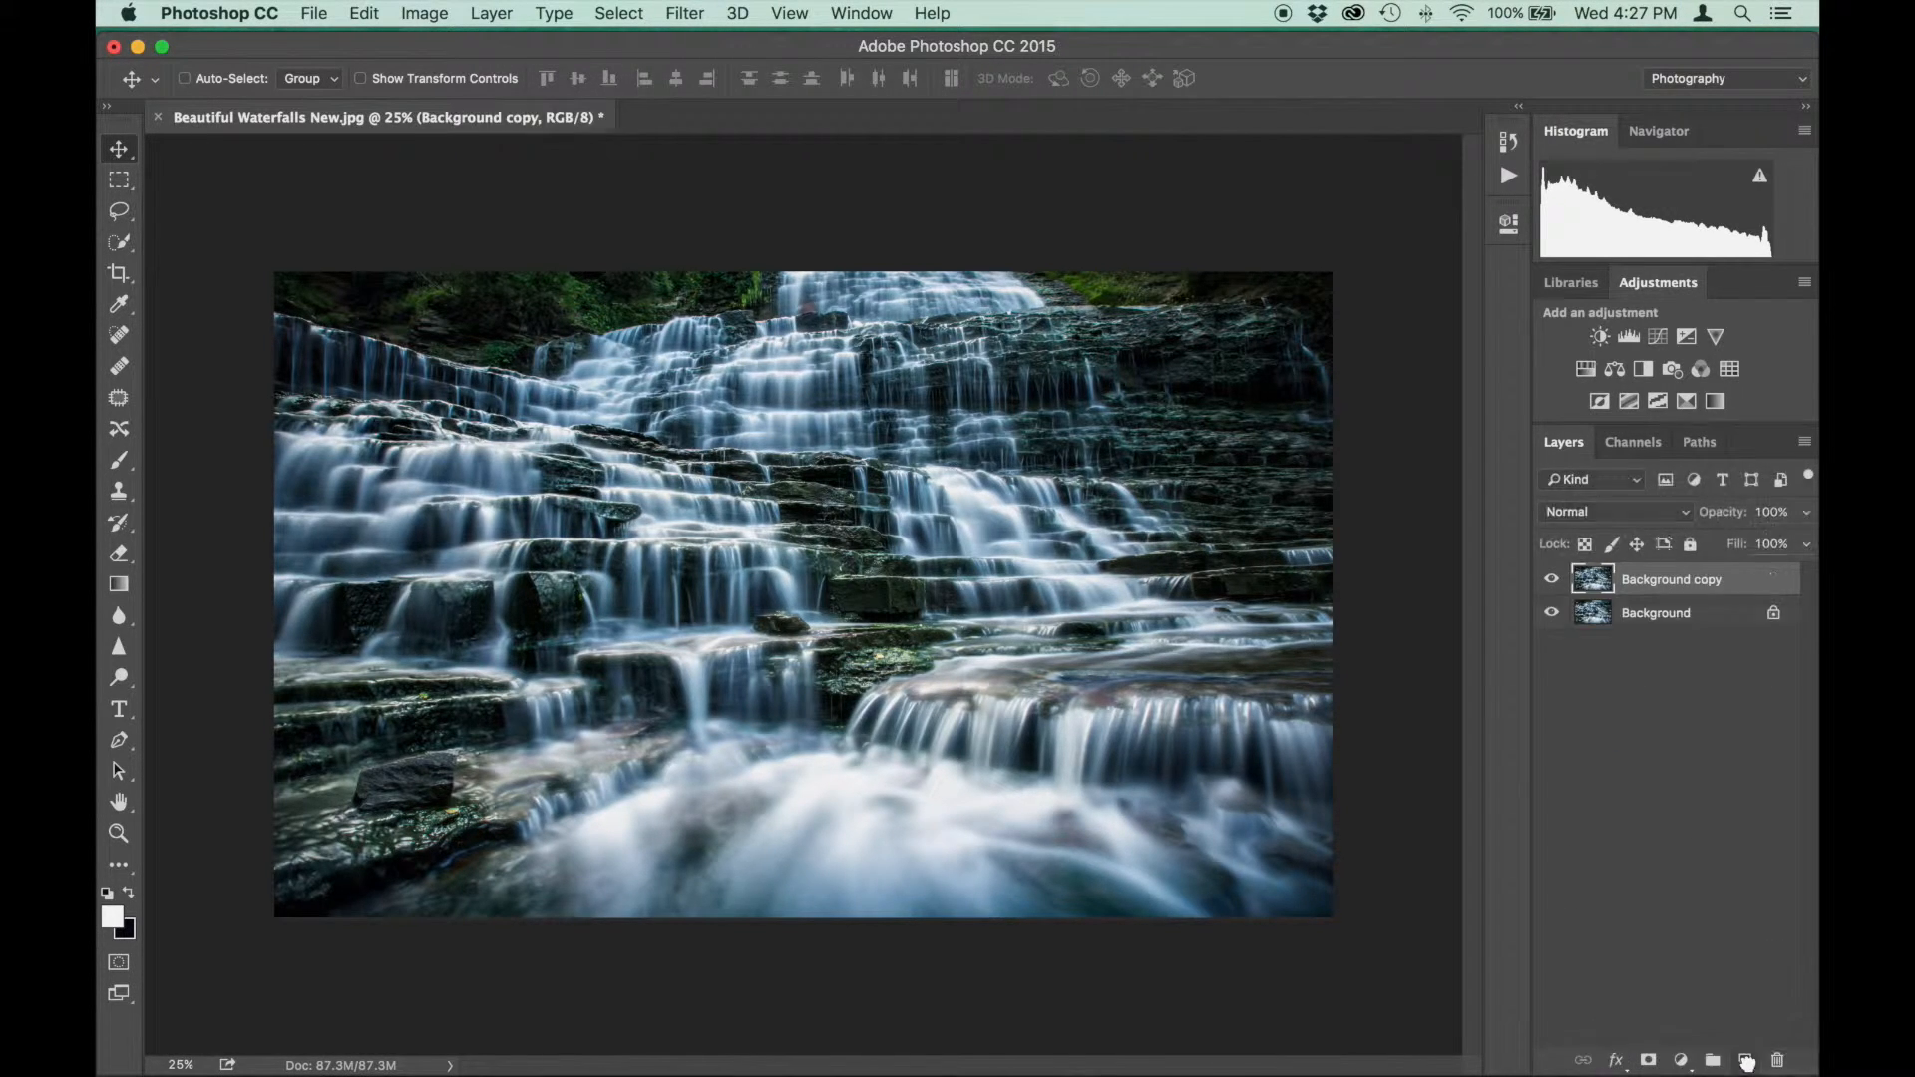
Duplicate the Background layer to create a Background copy layer
left_click(1670, 578)
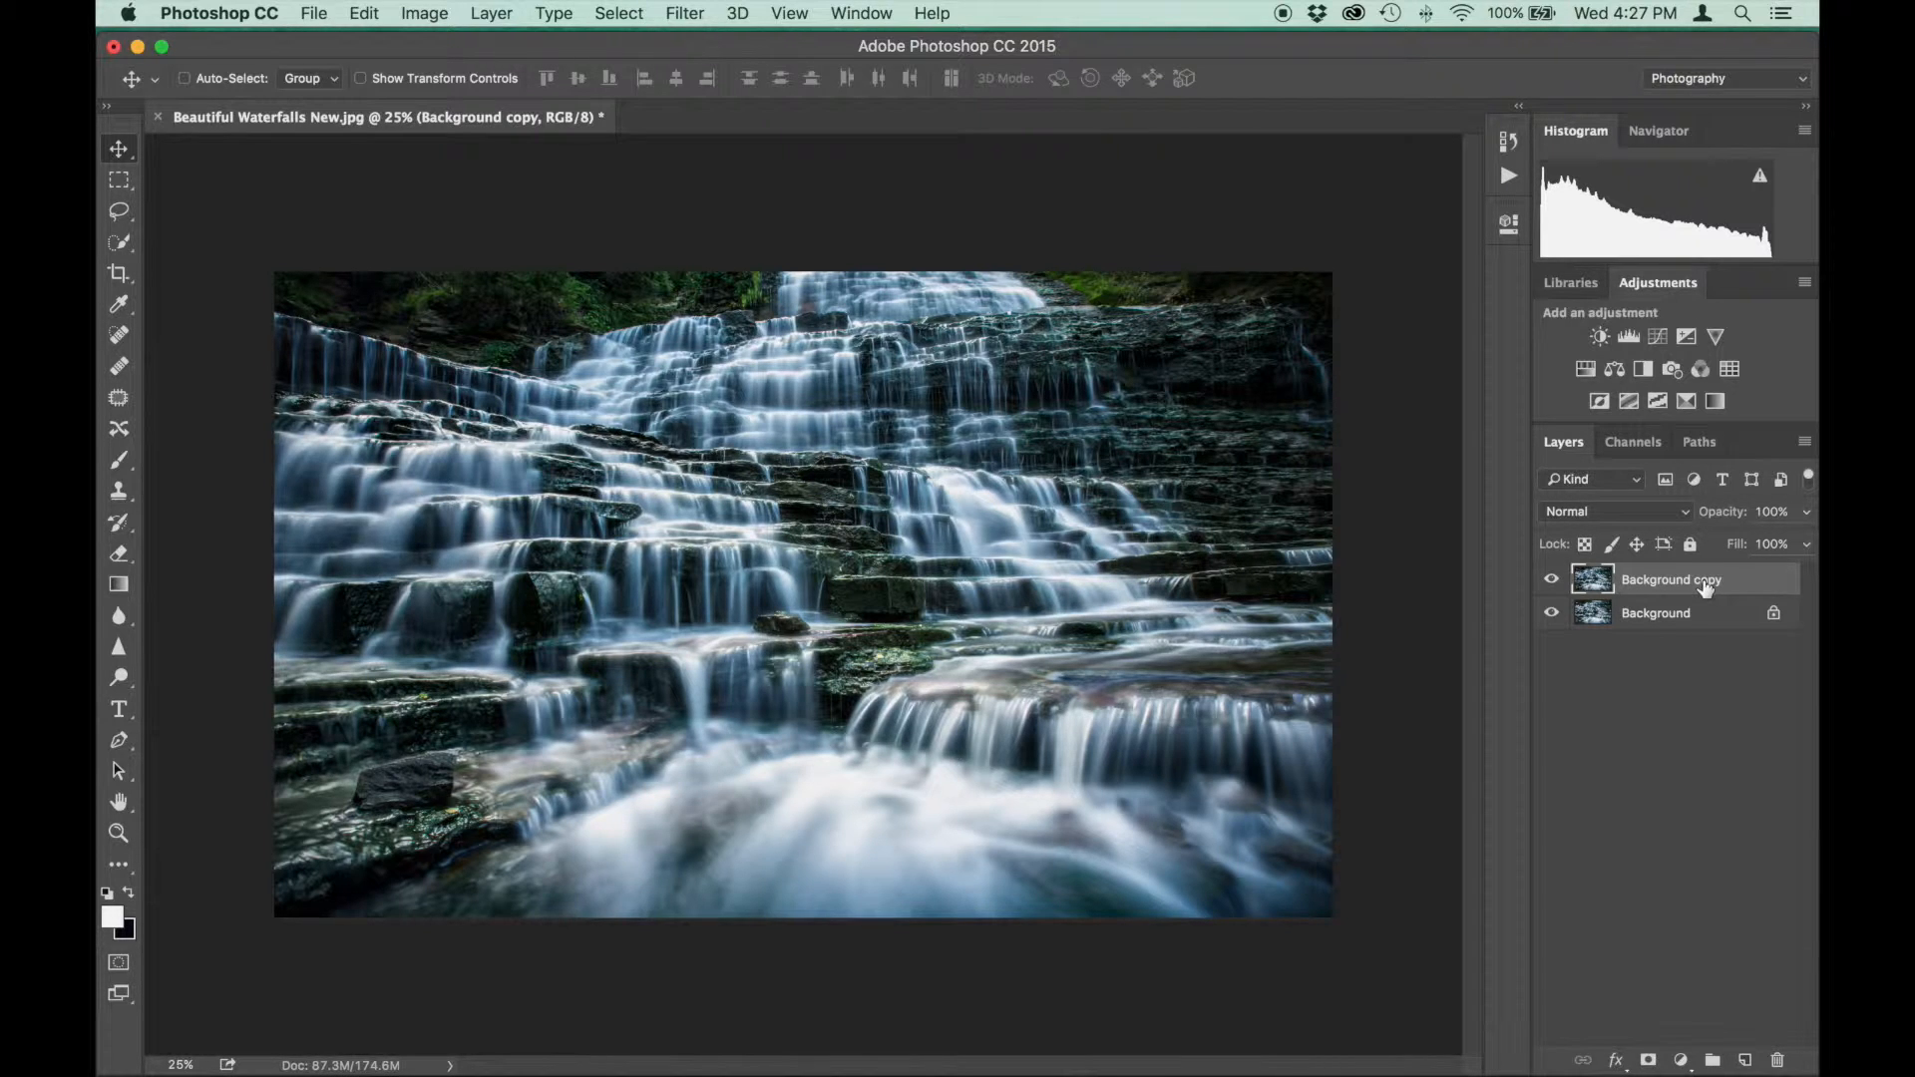
mouse_move(1755, 588)
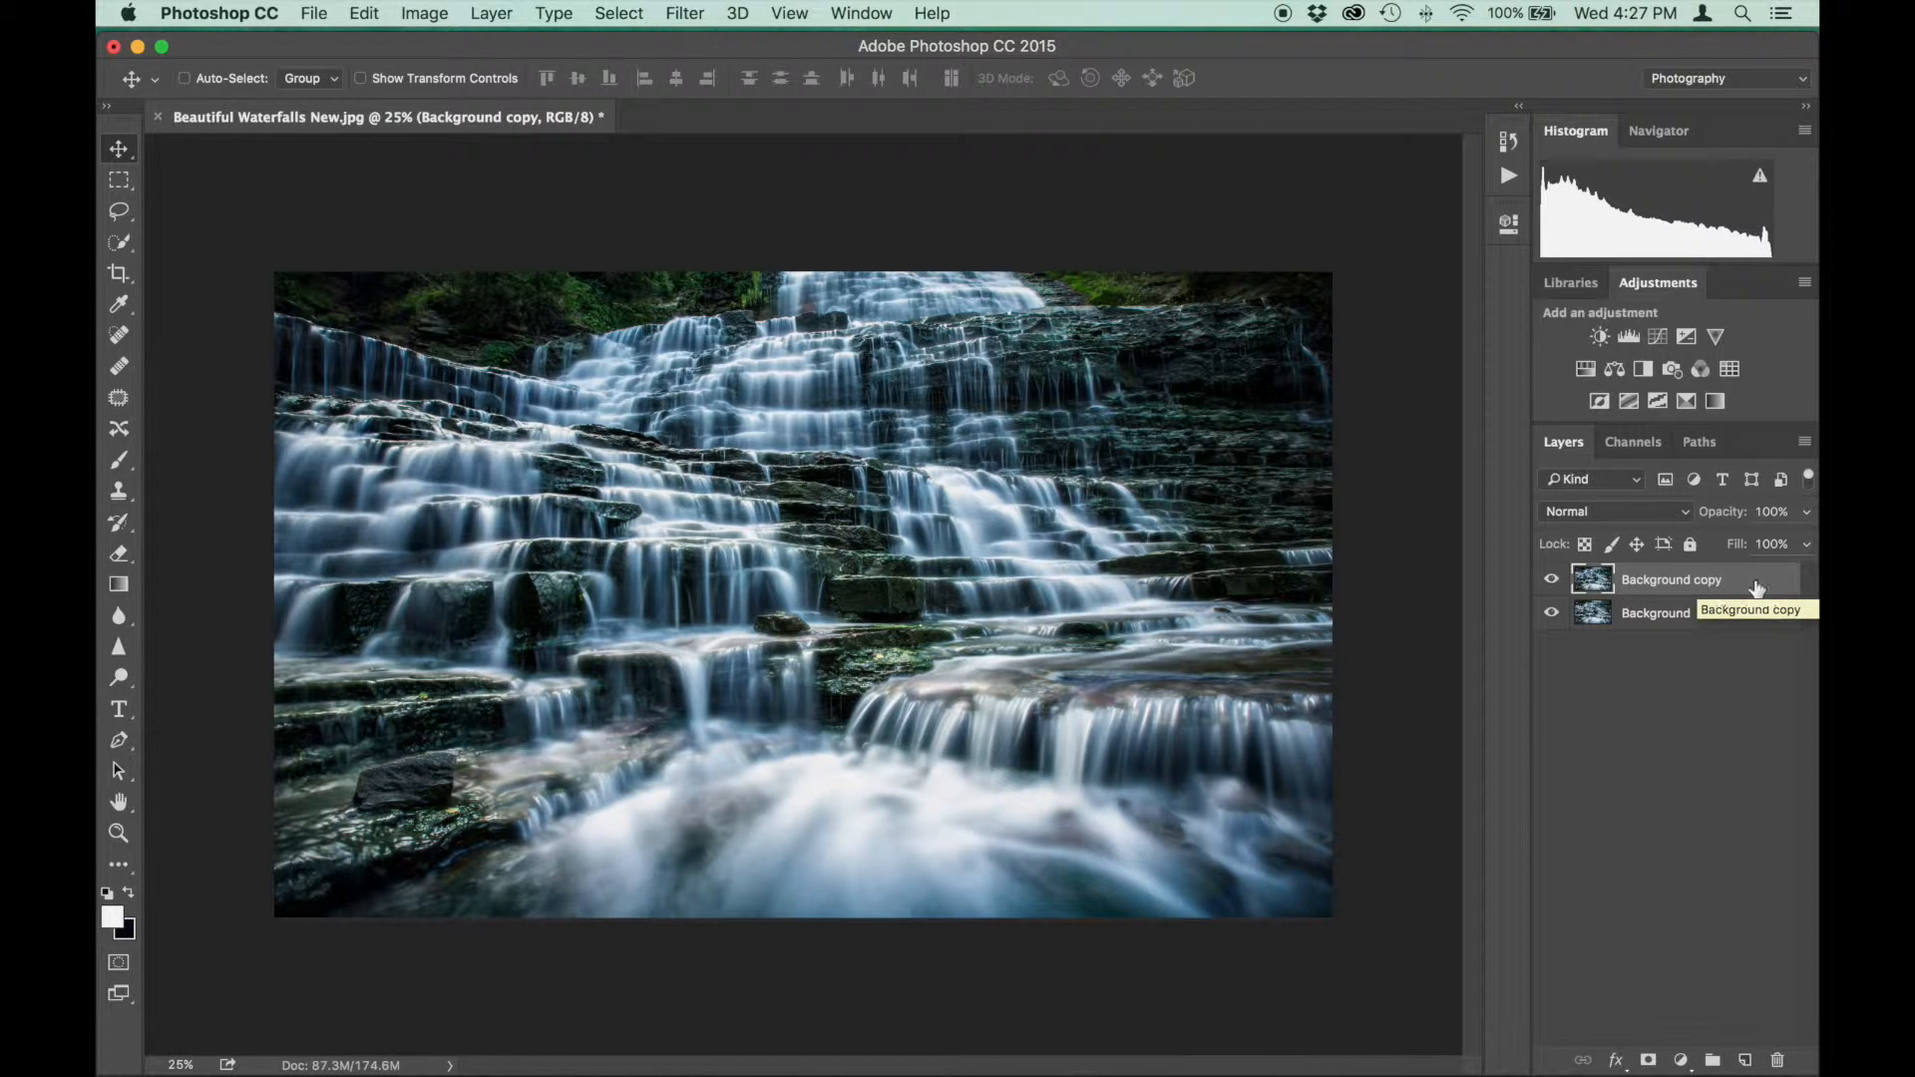
mouse_move(518, 177)
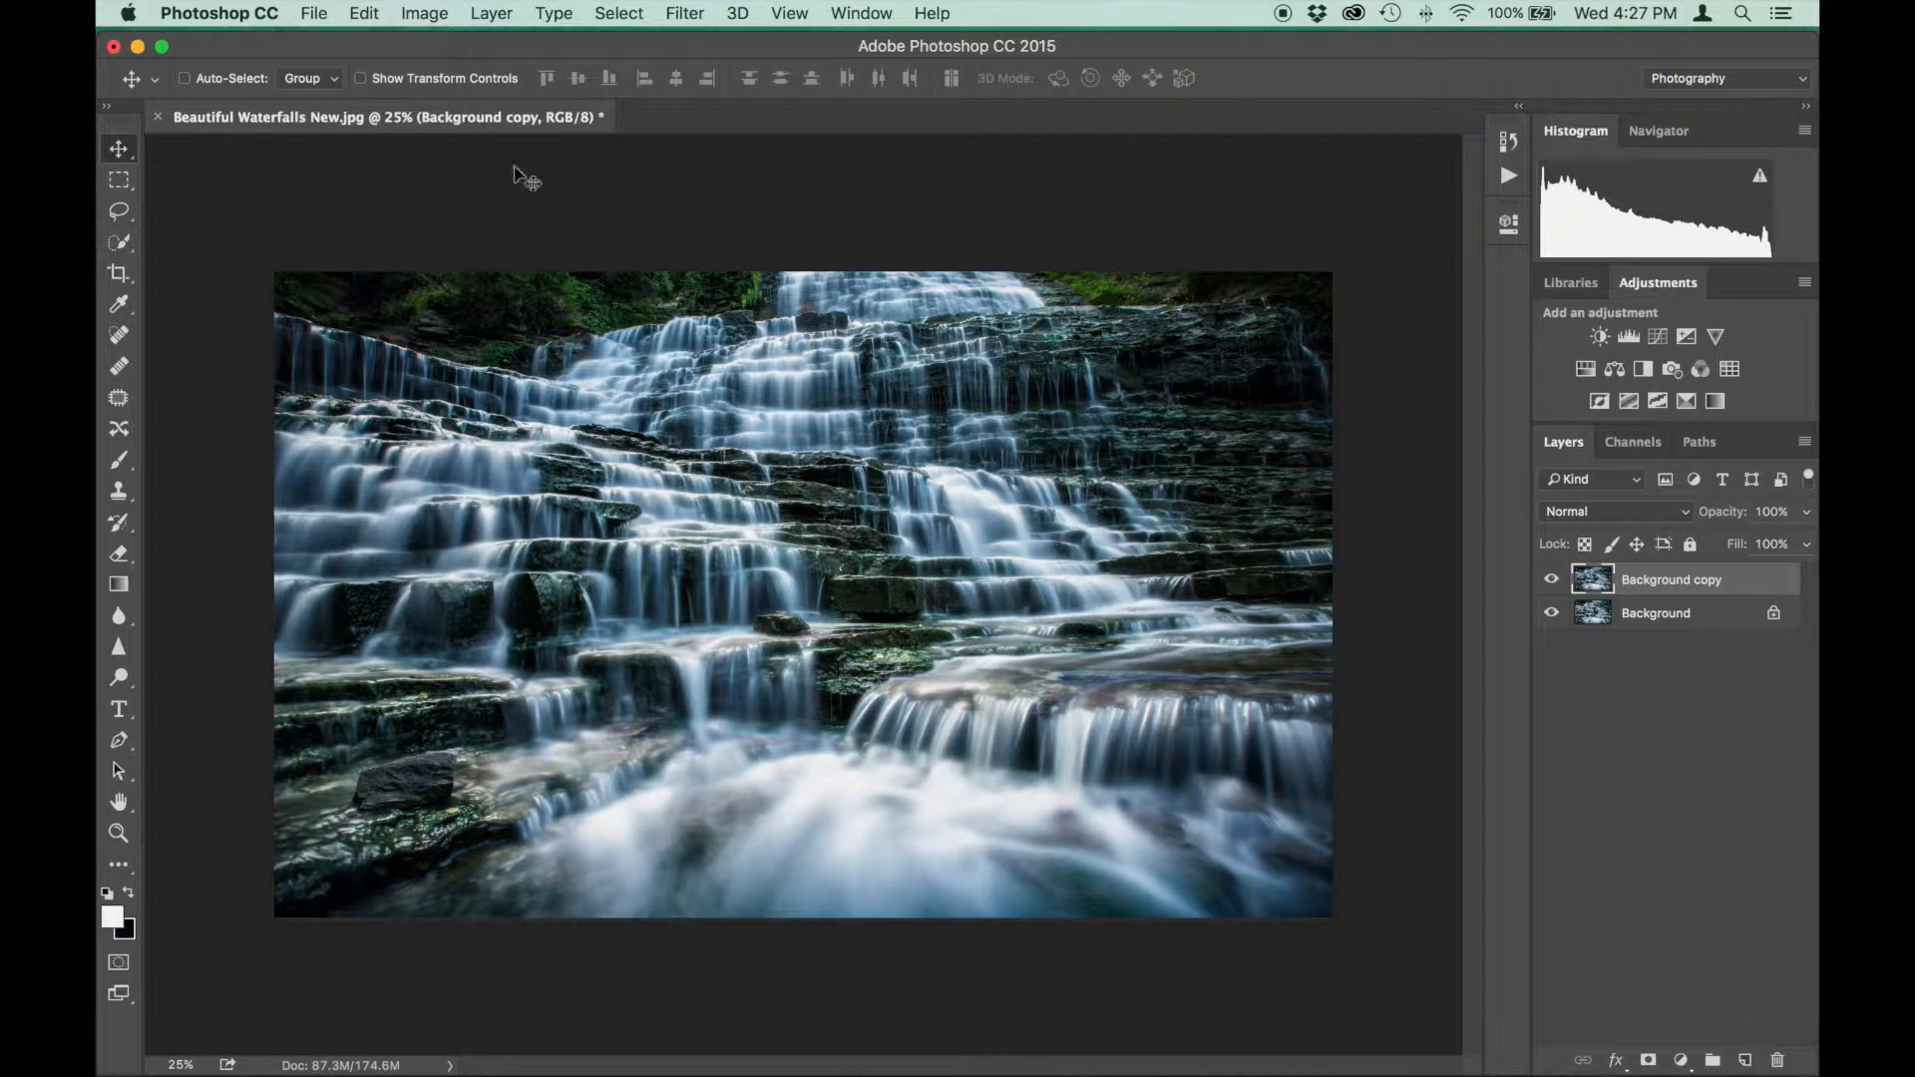
Apply Image to Background copy with Multiply blending at 100% opacity
left_click(424, 13)
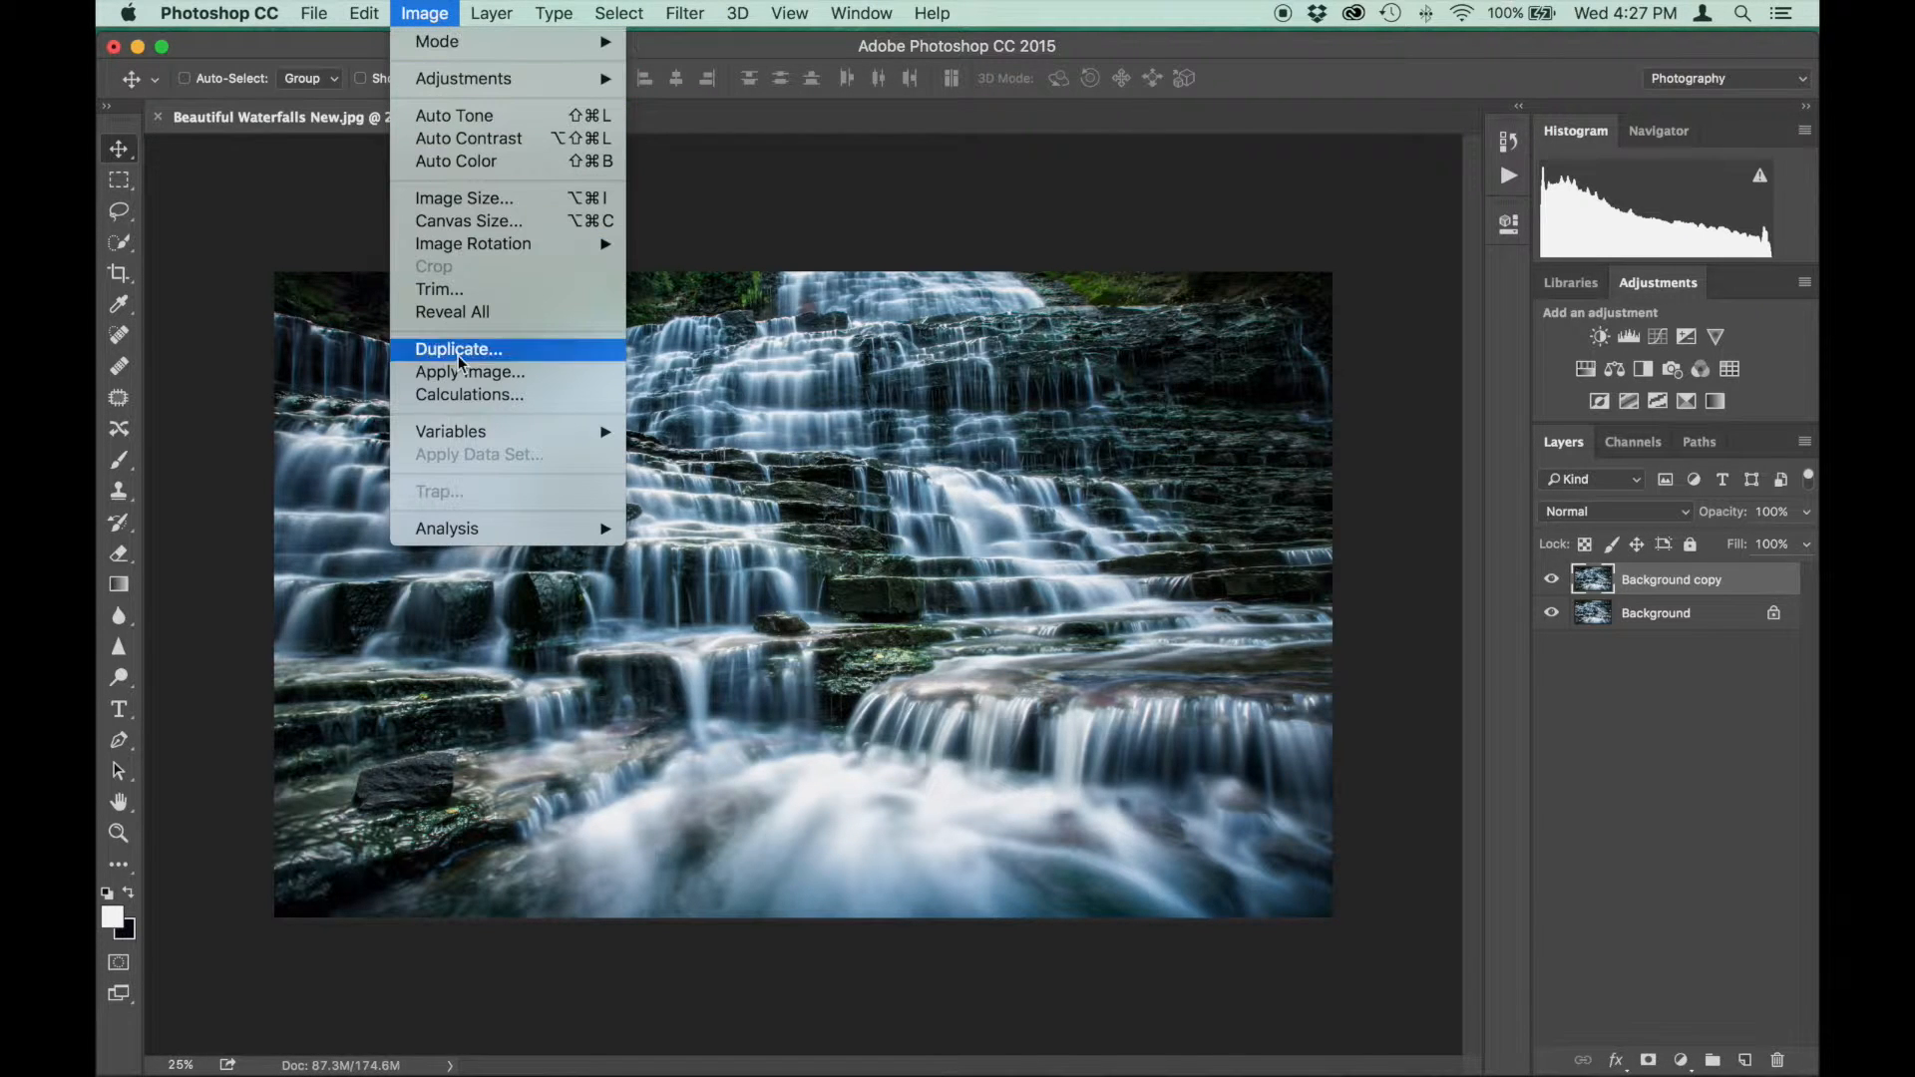
left_click(470, 372)
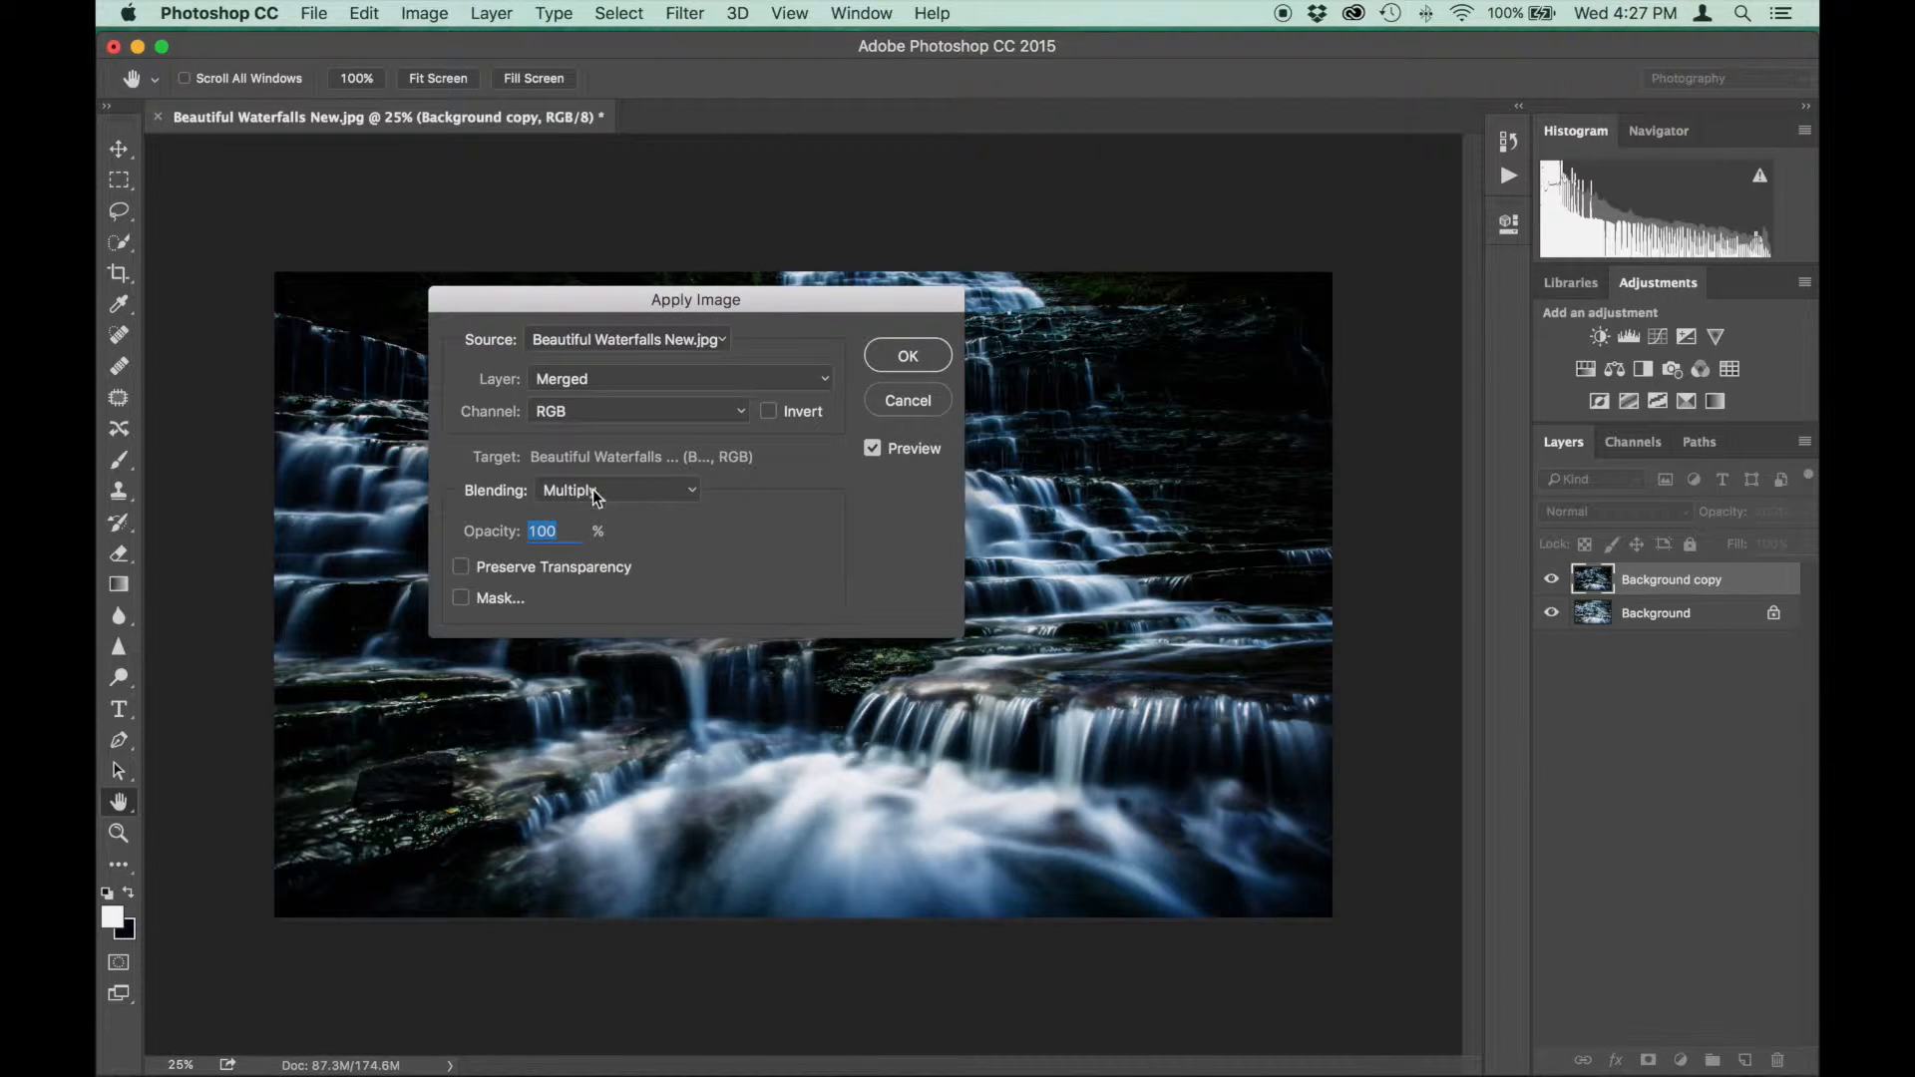
left_click(616, 489)
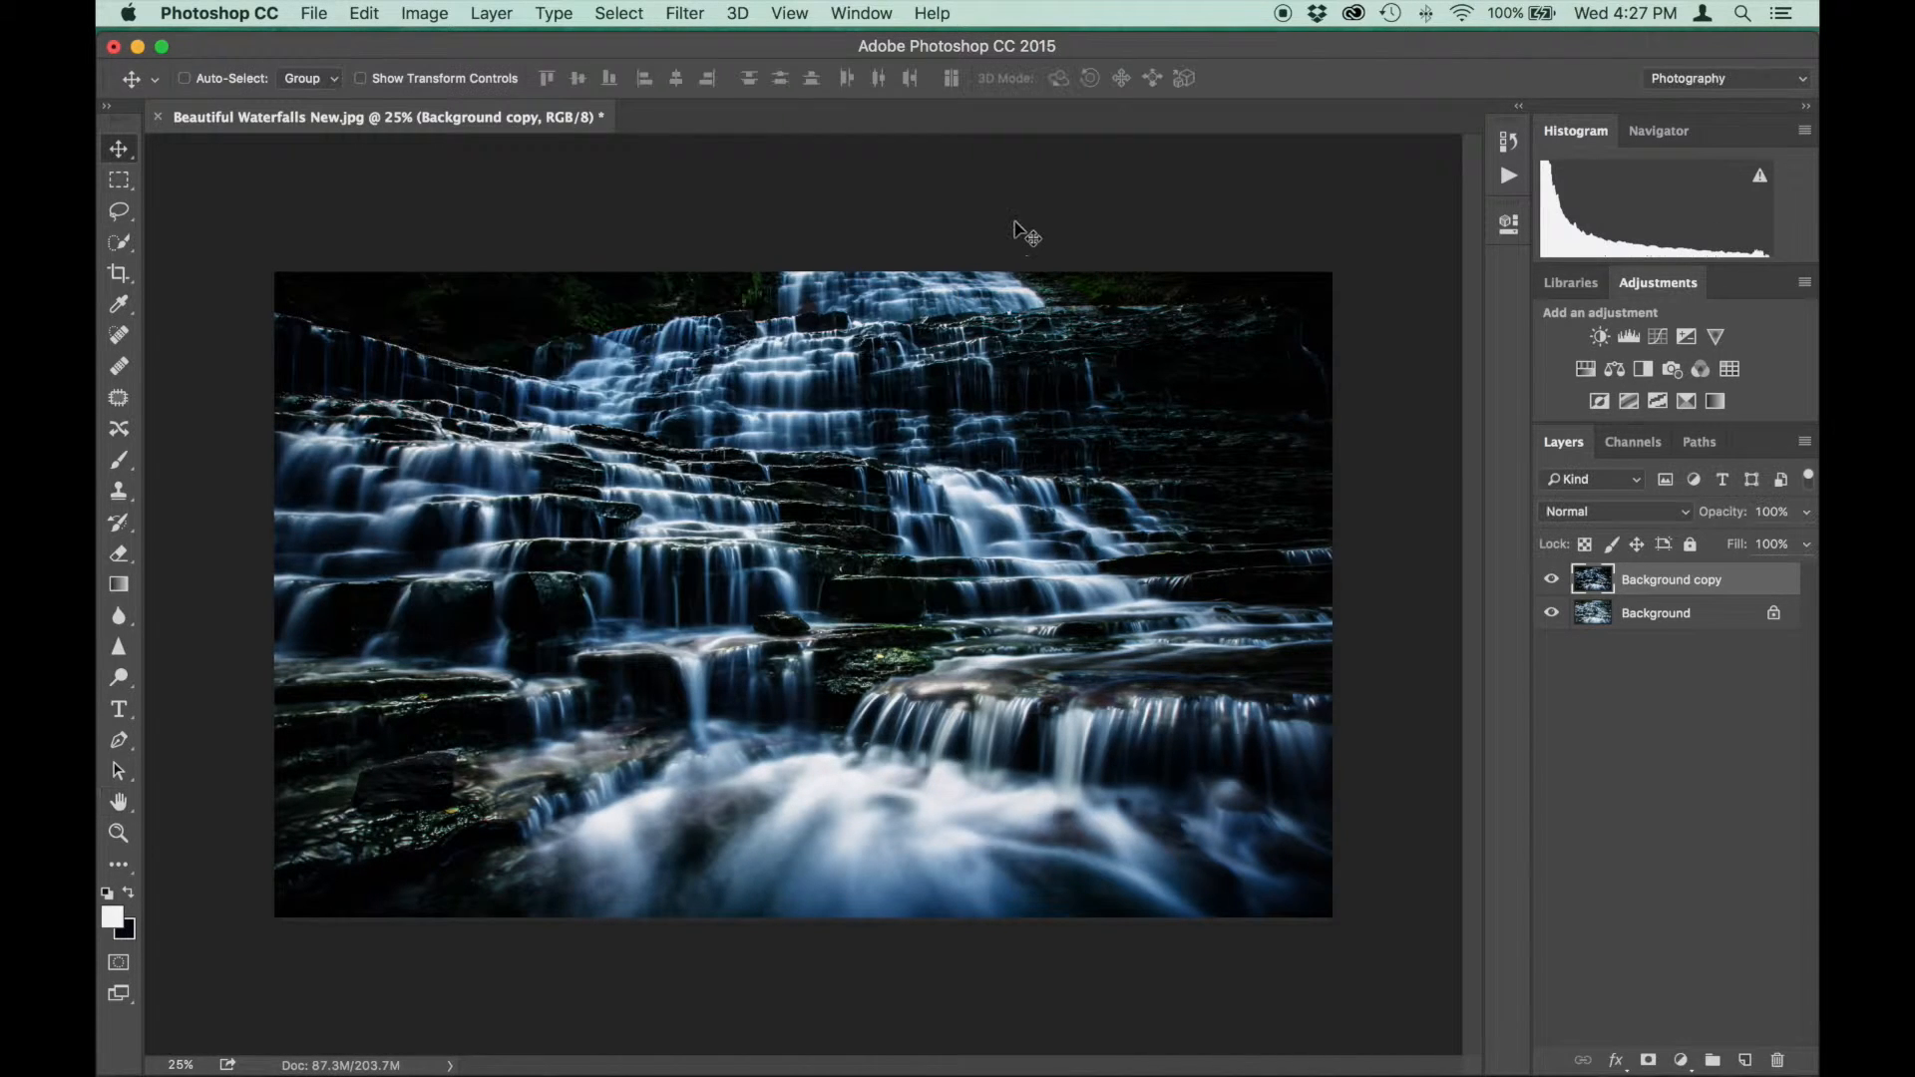
Set the Background copy layer's blend mode to Screen
left_click(1612, 510)
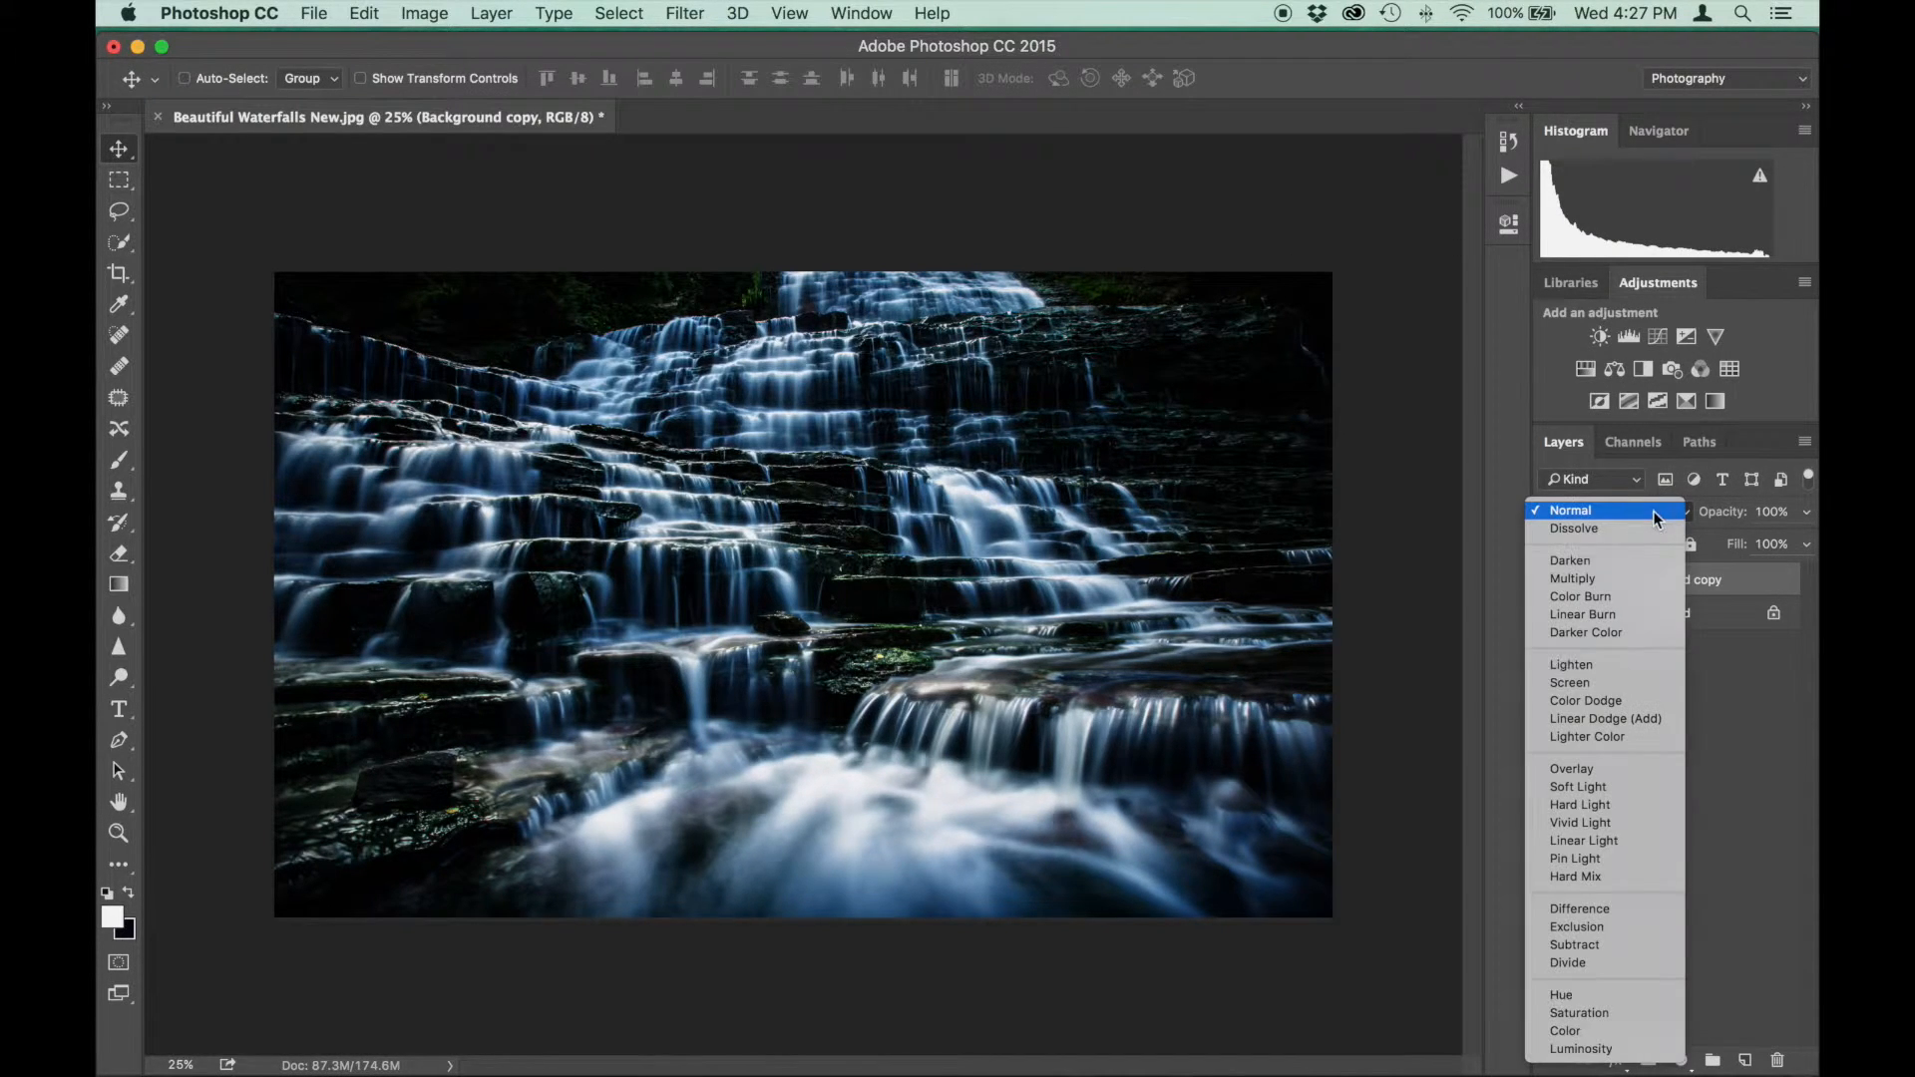
left_click(1570, 682)
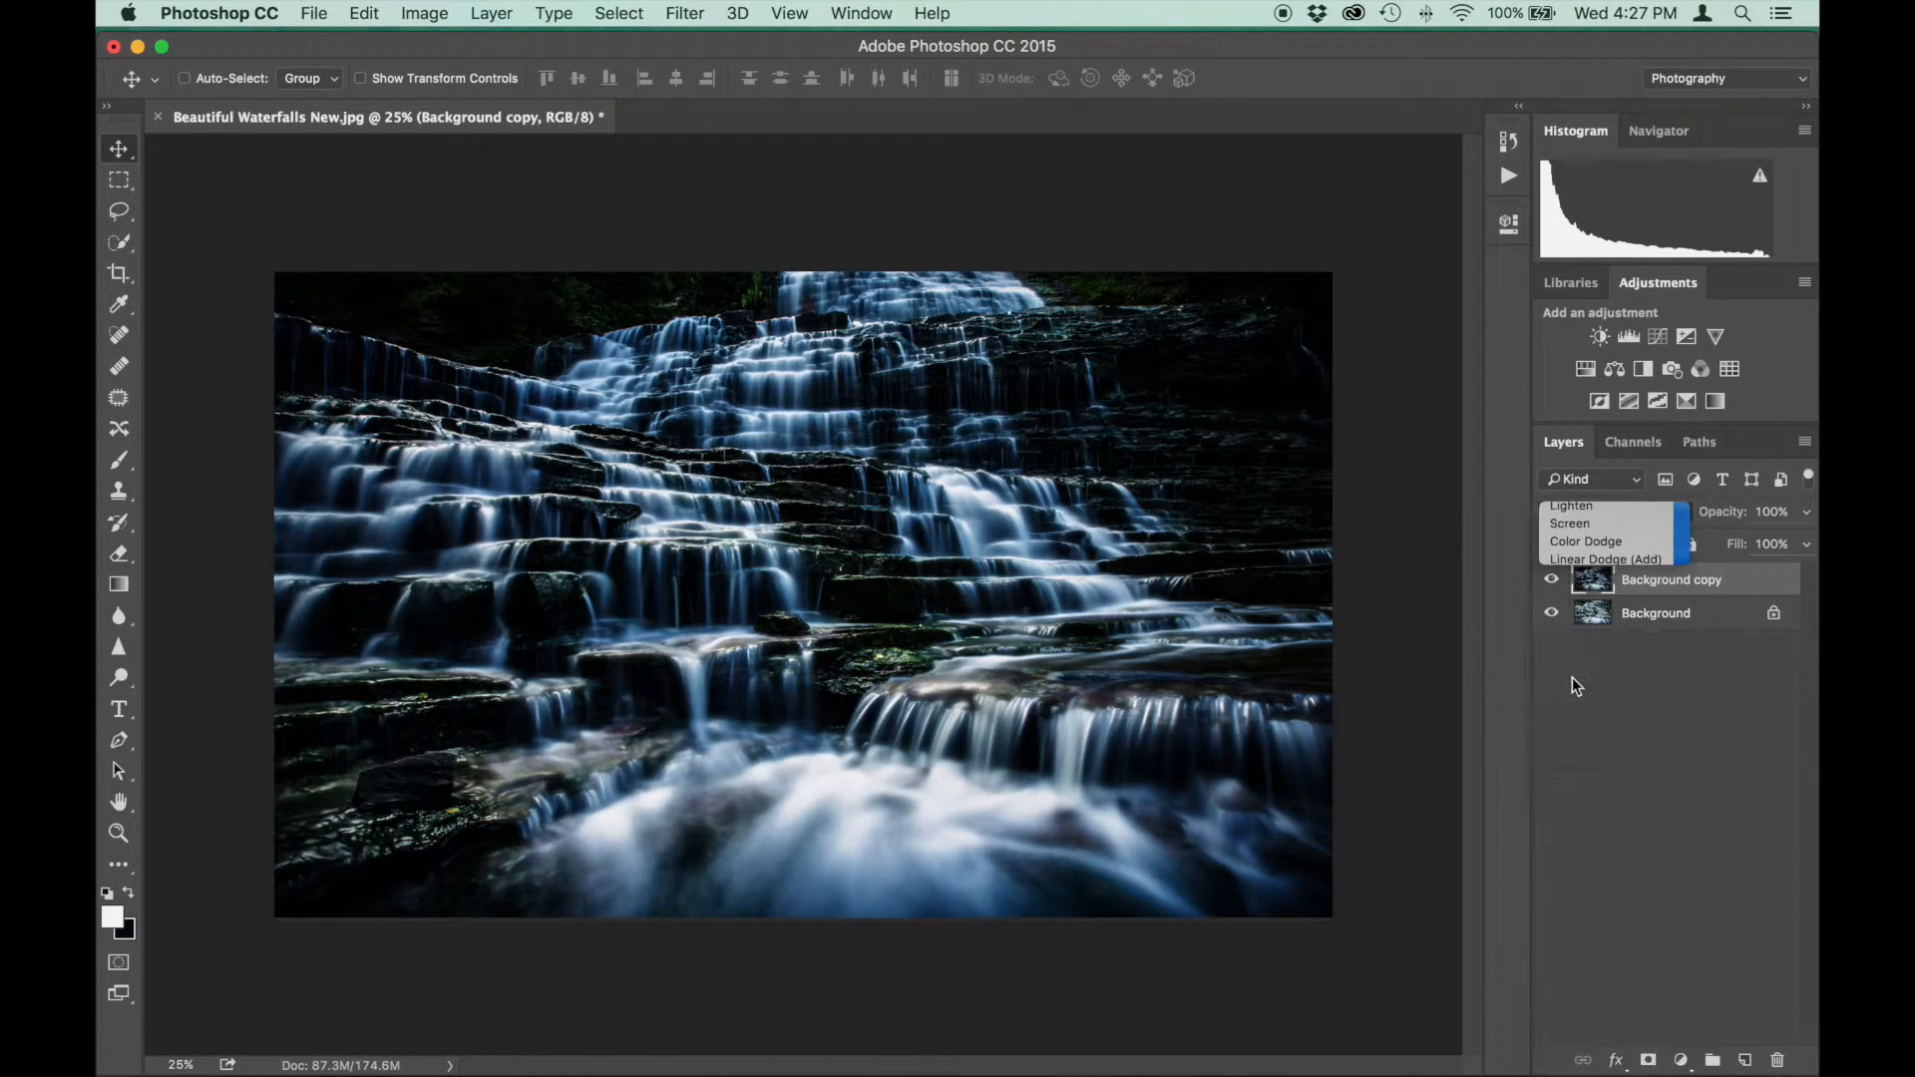
left_click(1571, 522)
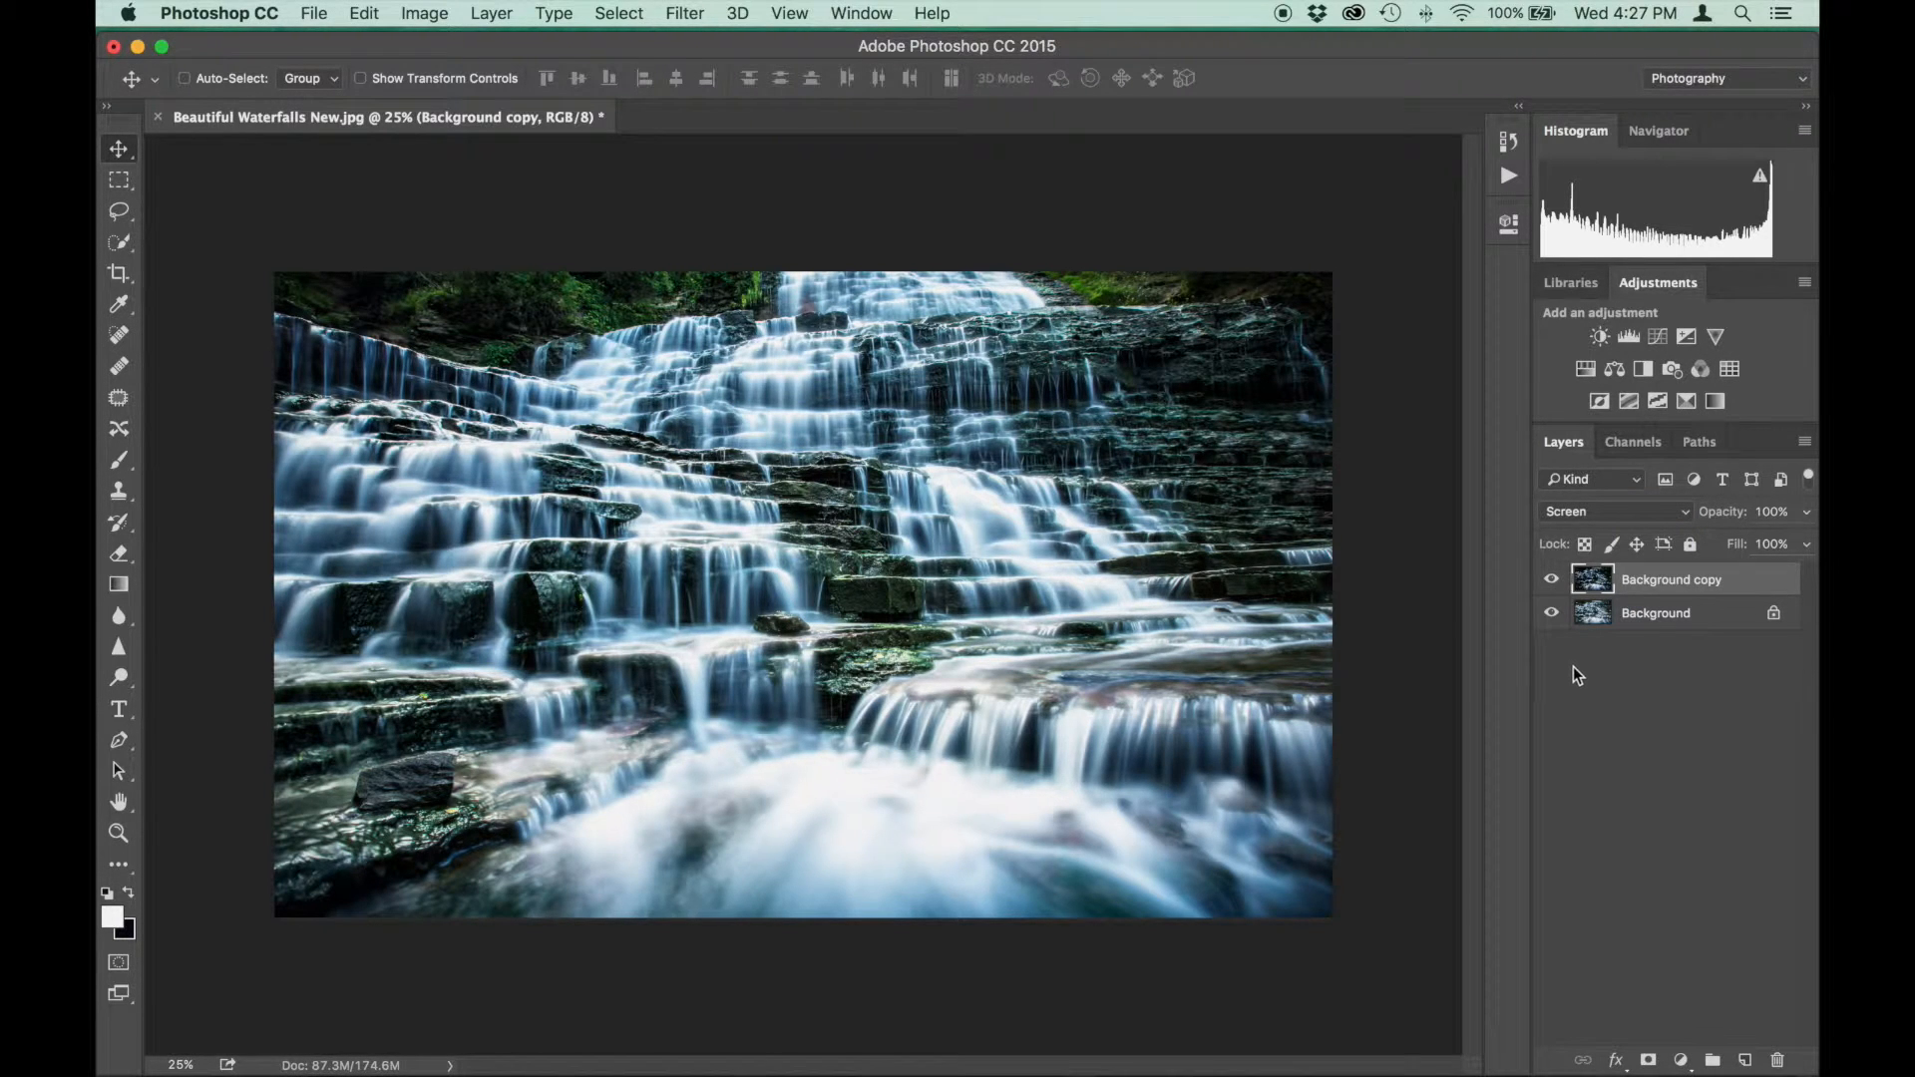
mouse_move(1402, 437)
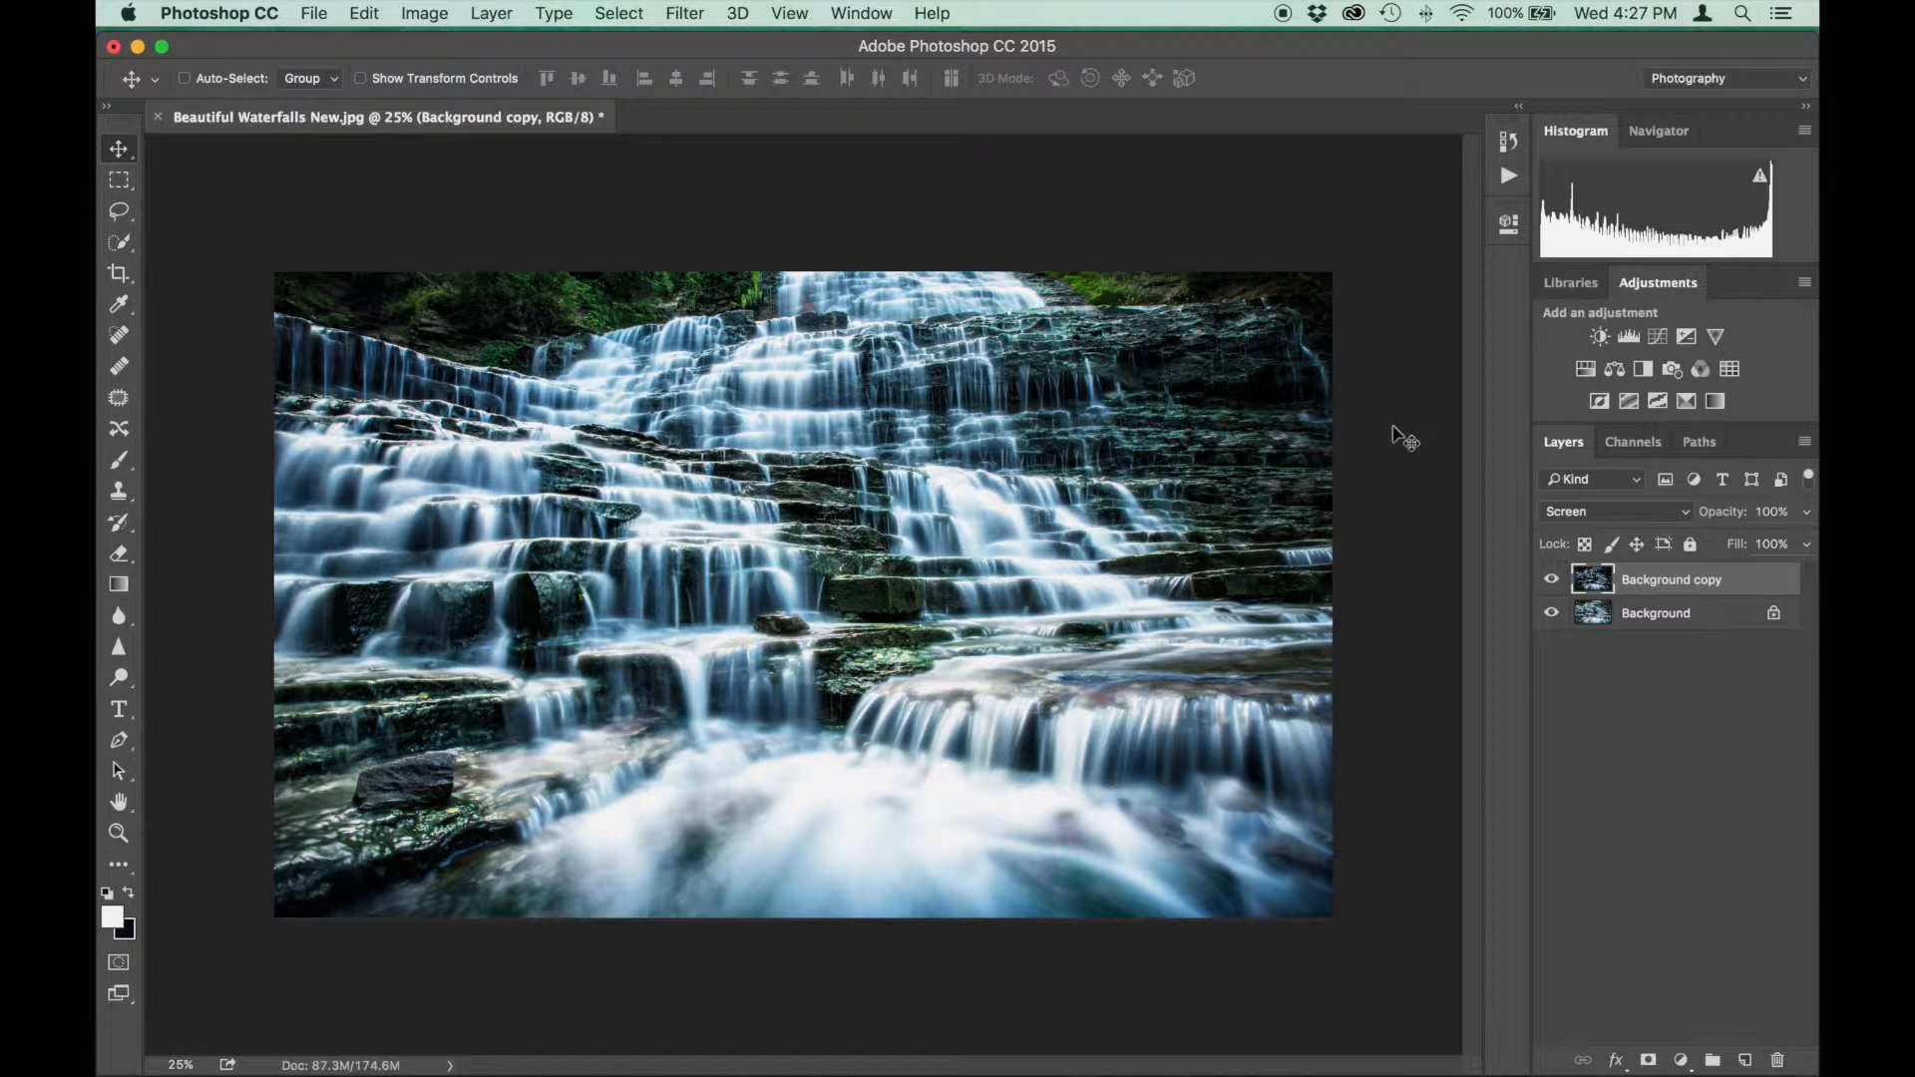
Gaussian-blur the Screen copy, set its opacity to 84%, and add a layer mask
left_click(685, 13)
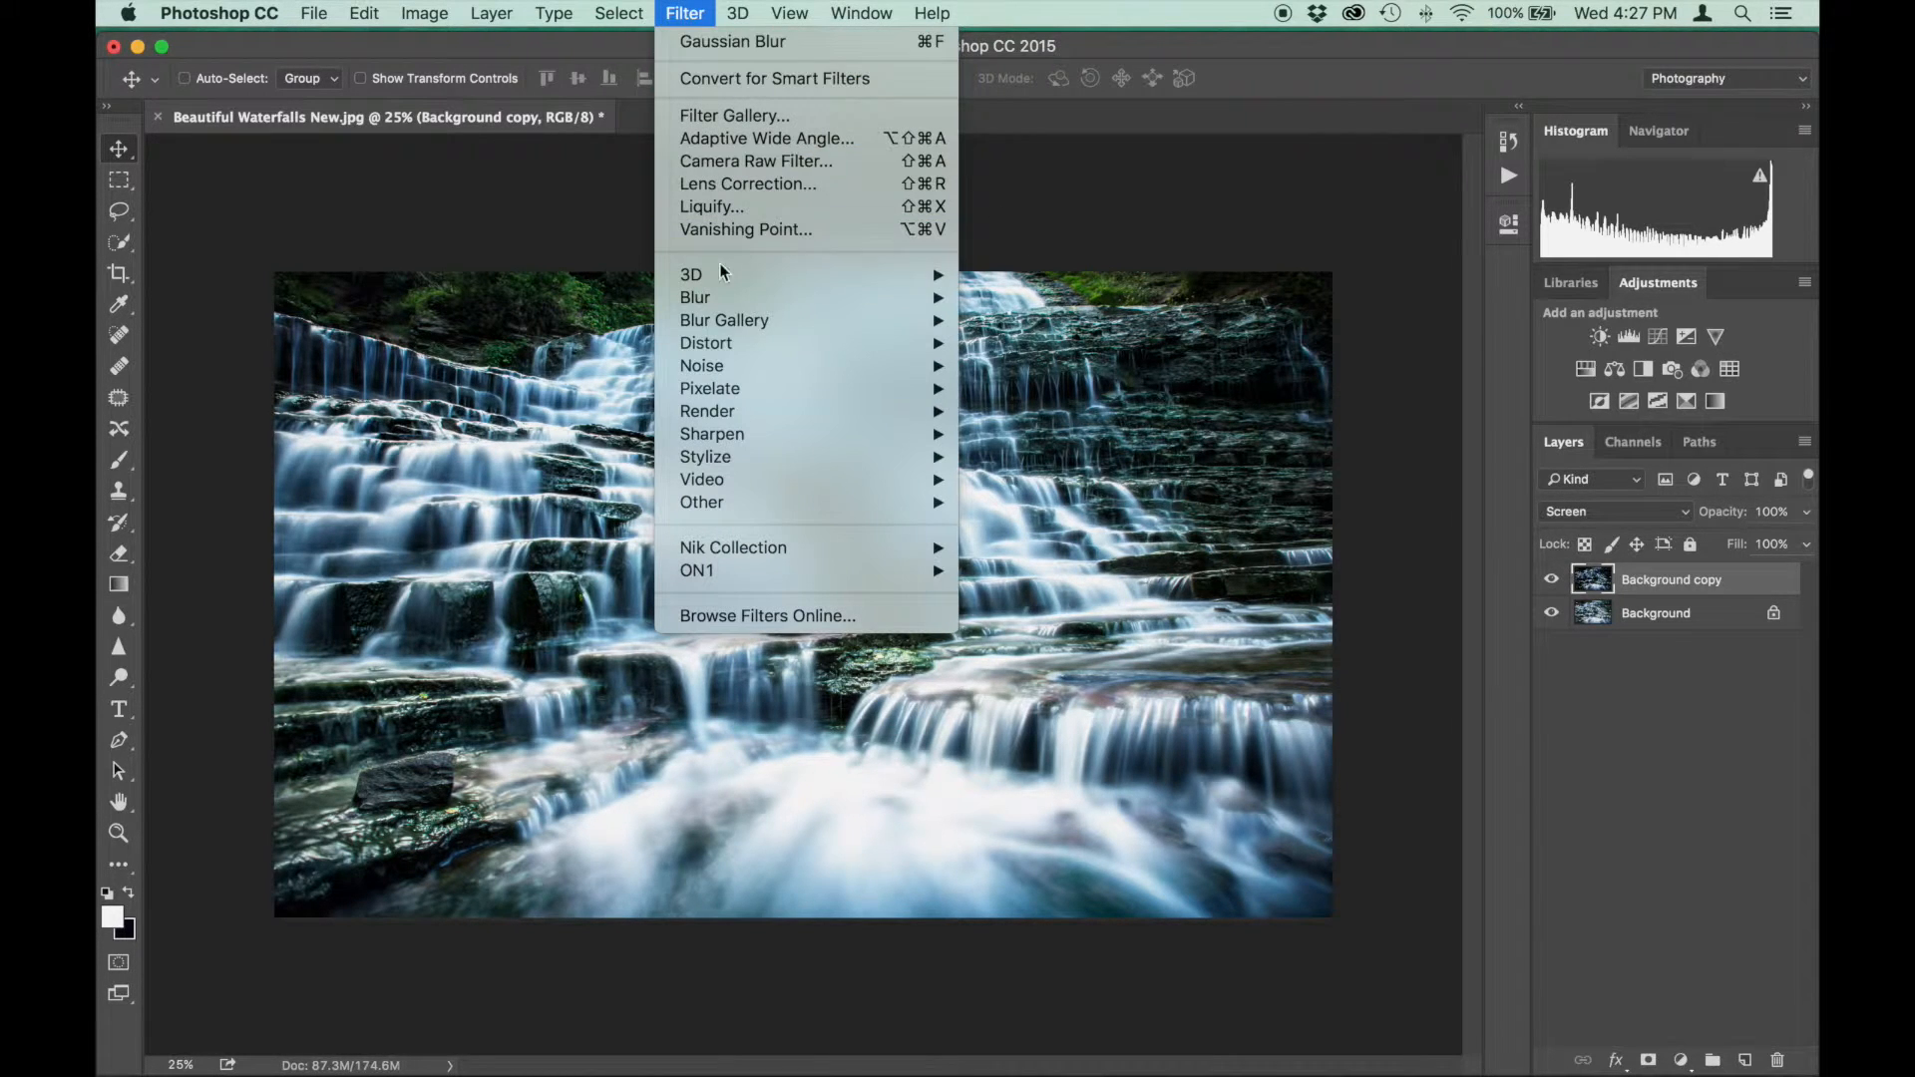
left_click(731, 40)
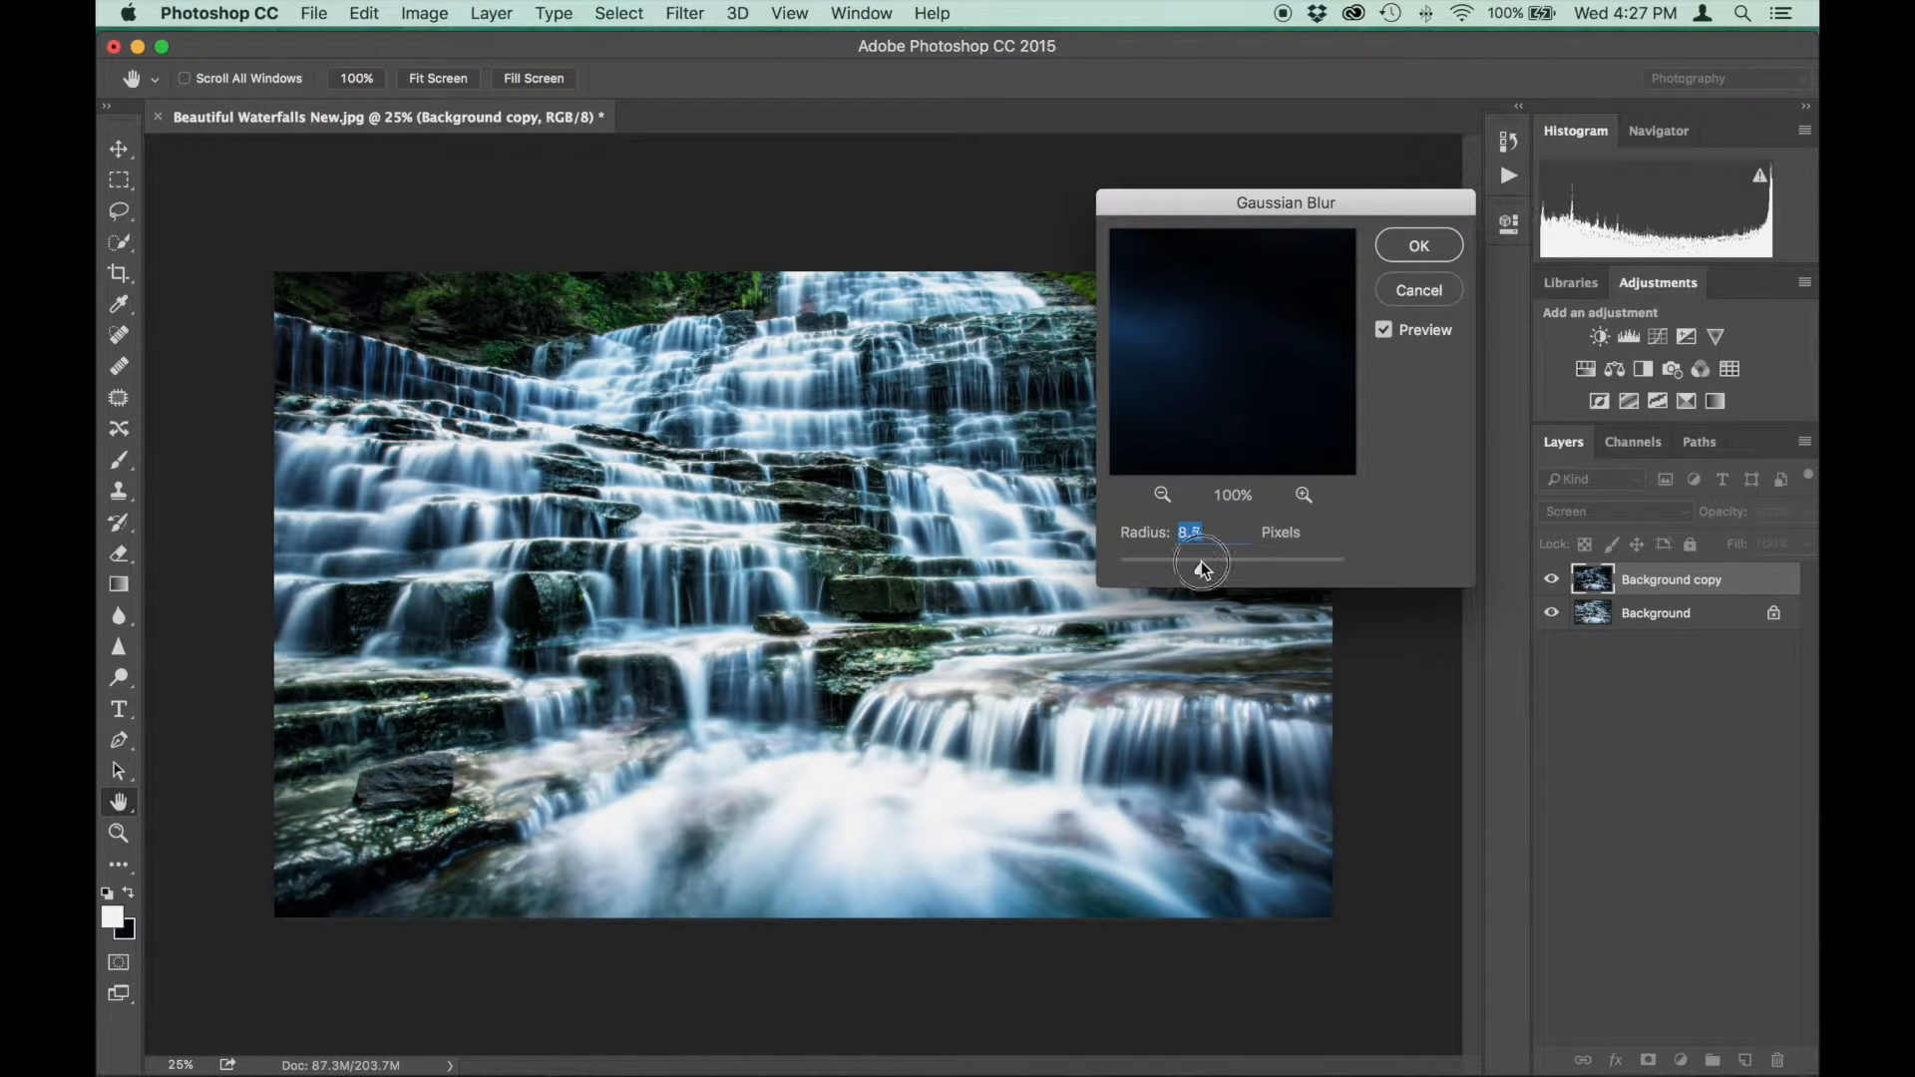
left_click(1418, 246)
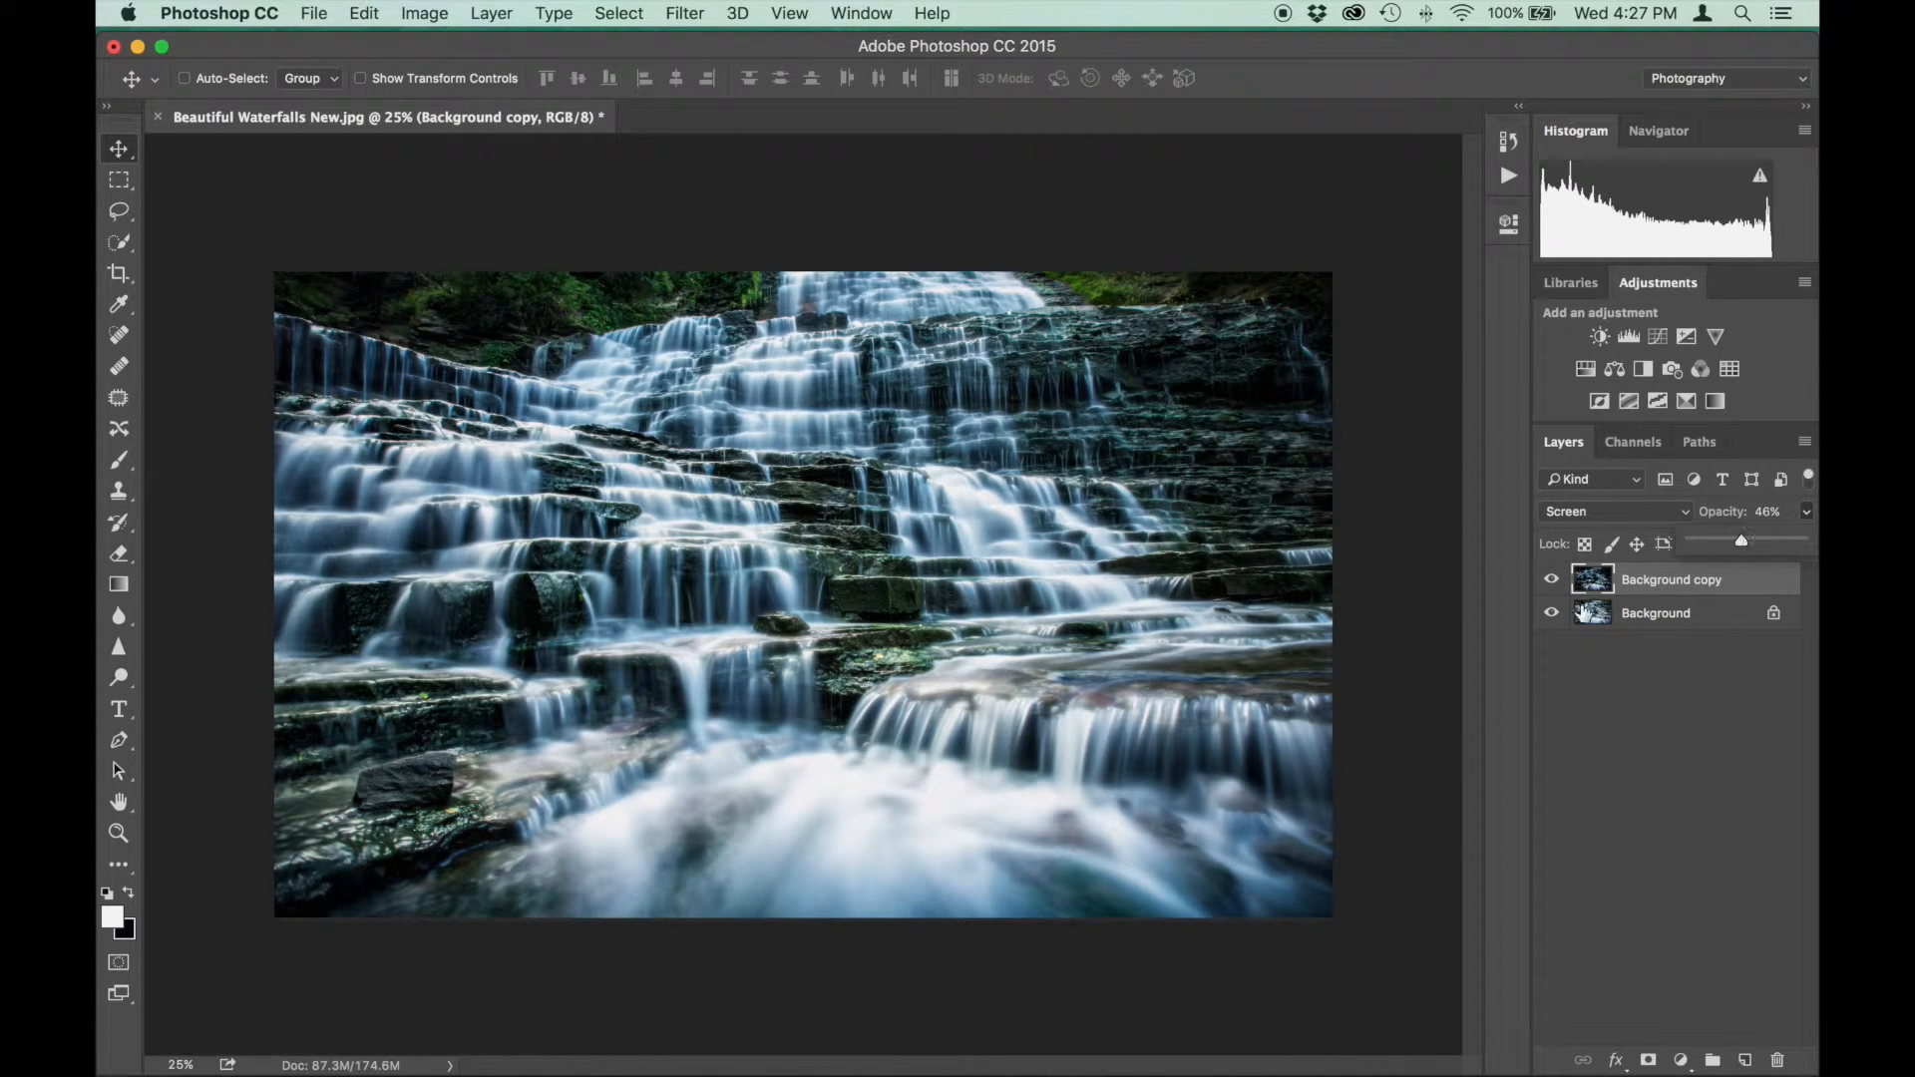
left_click(1551, 578)
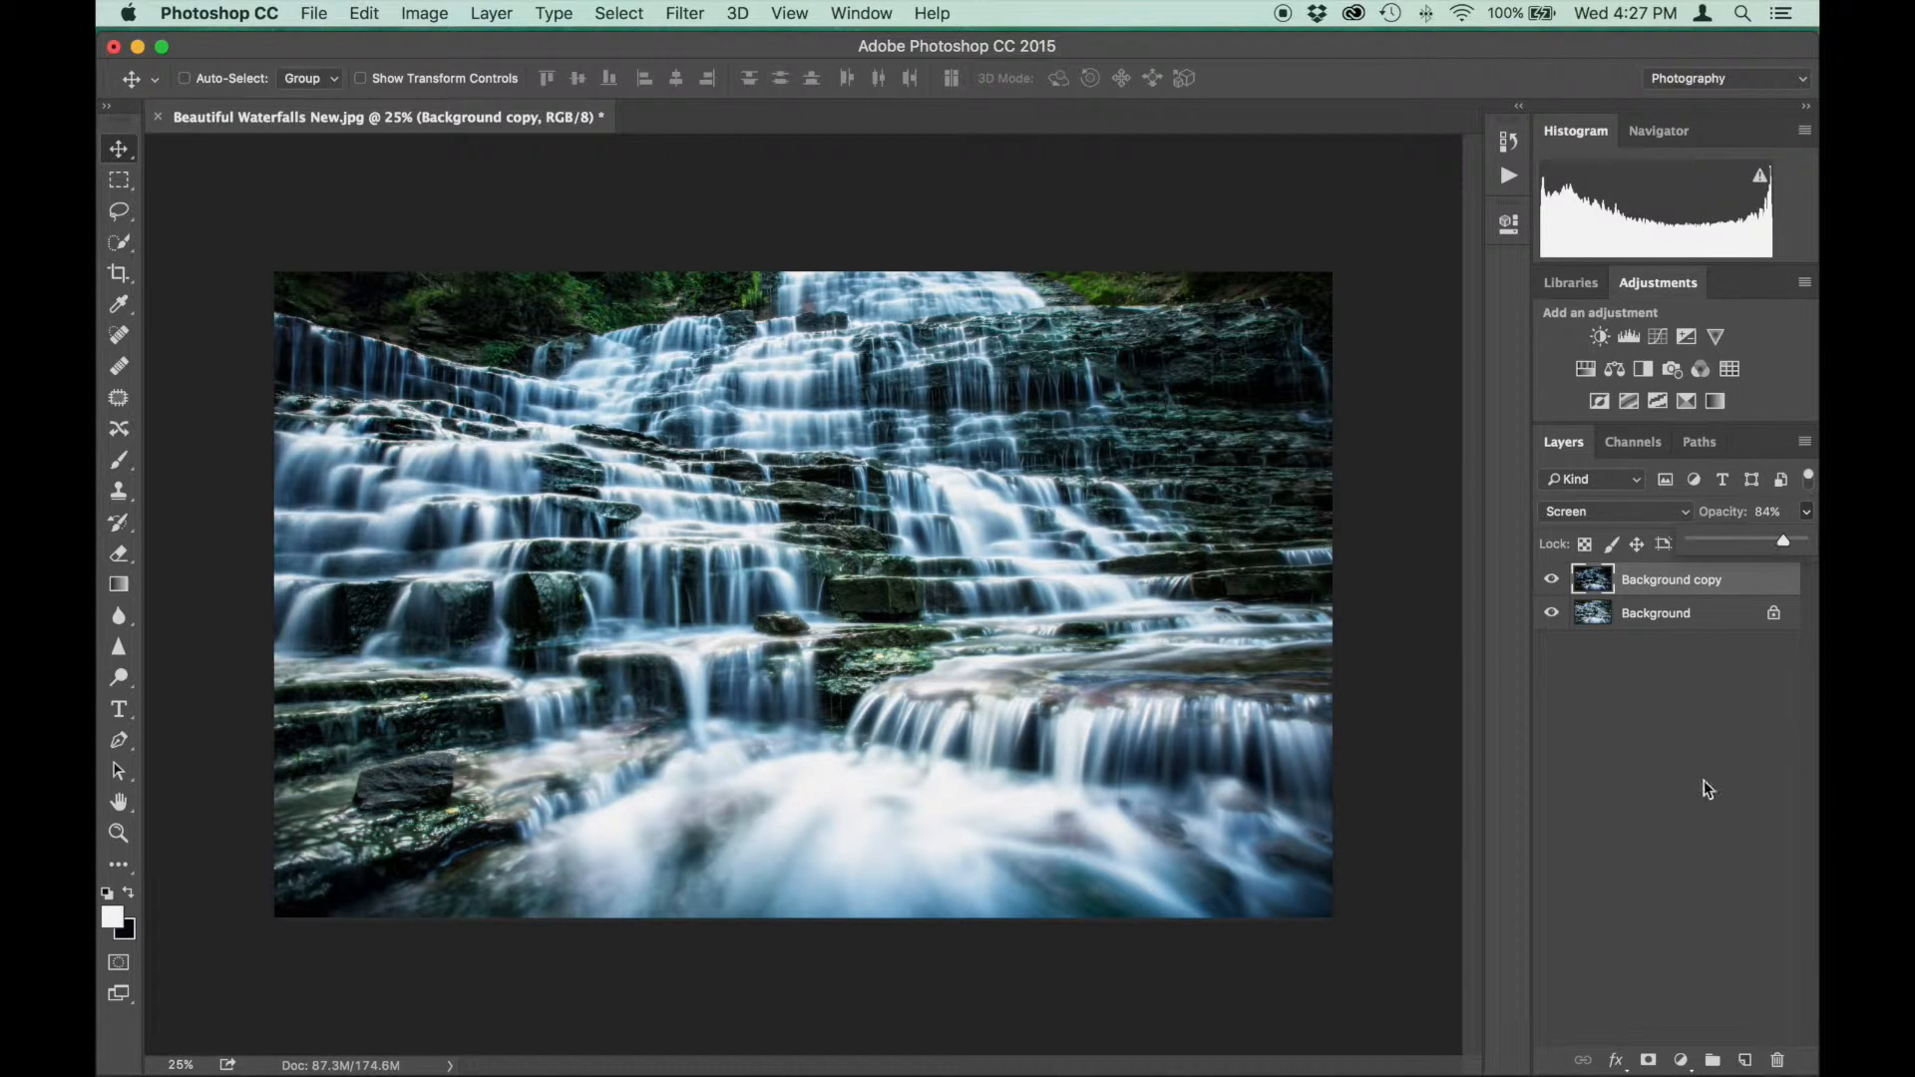
left_click(1648, 1059)
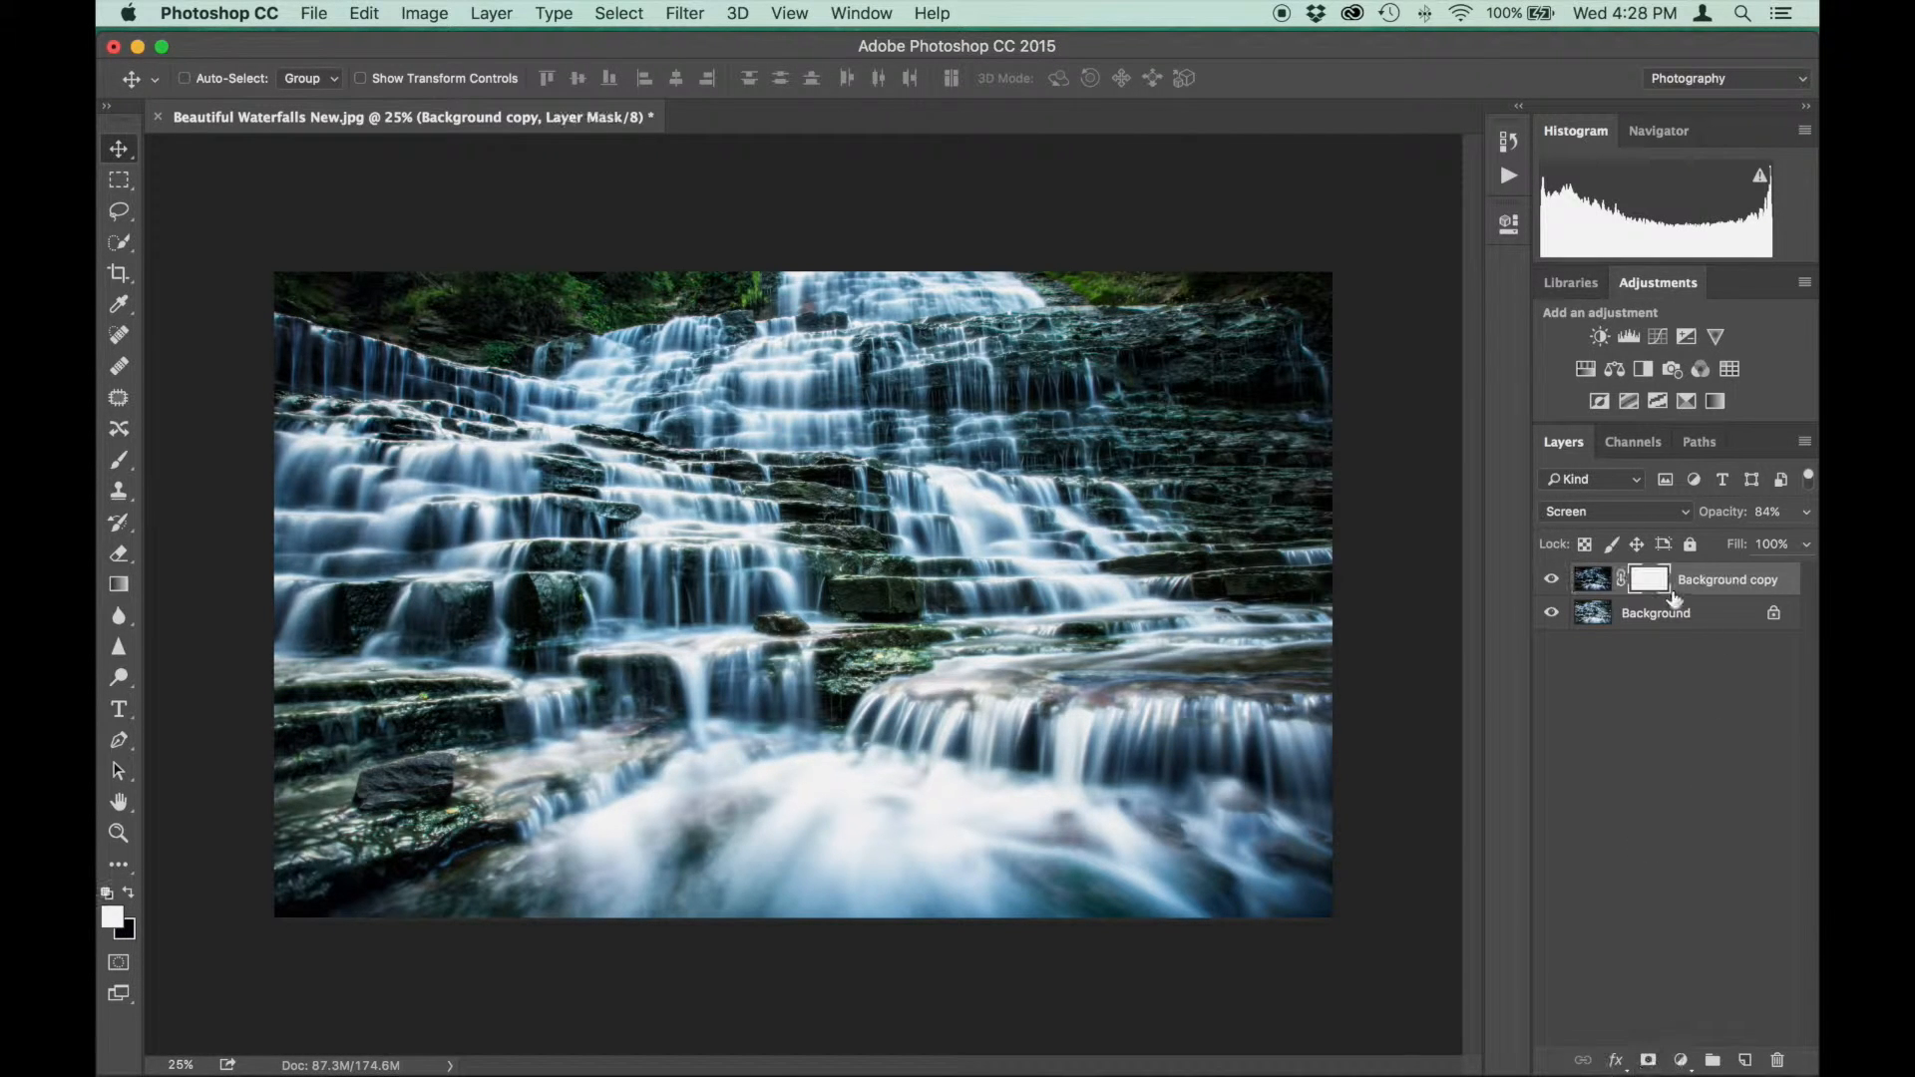
mouse_move(1660, 586)
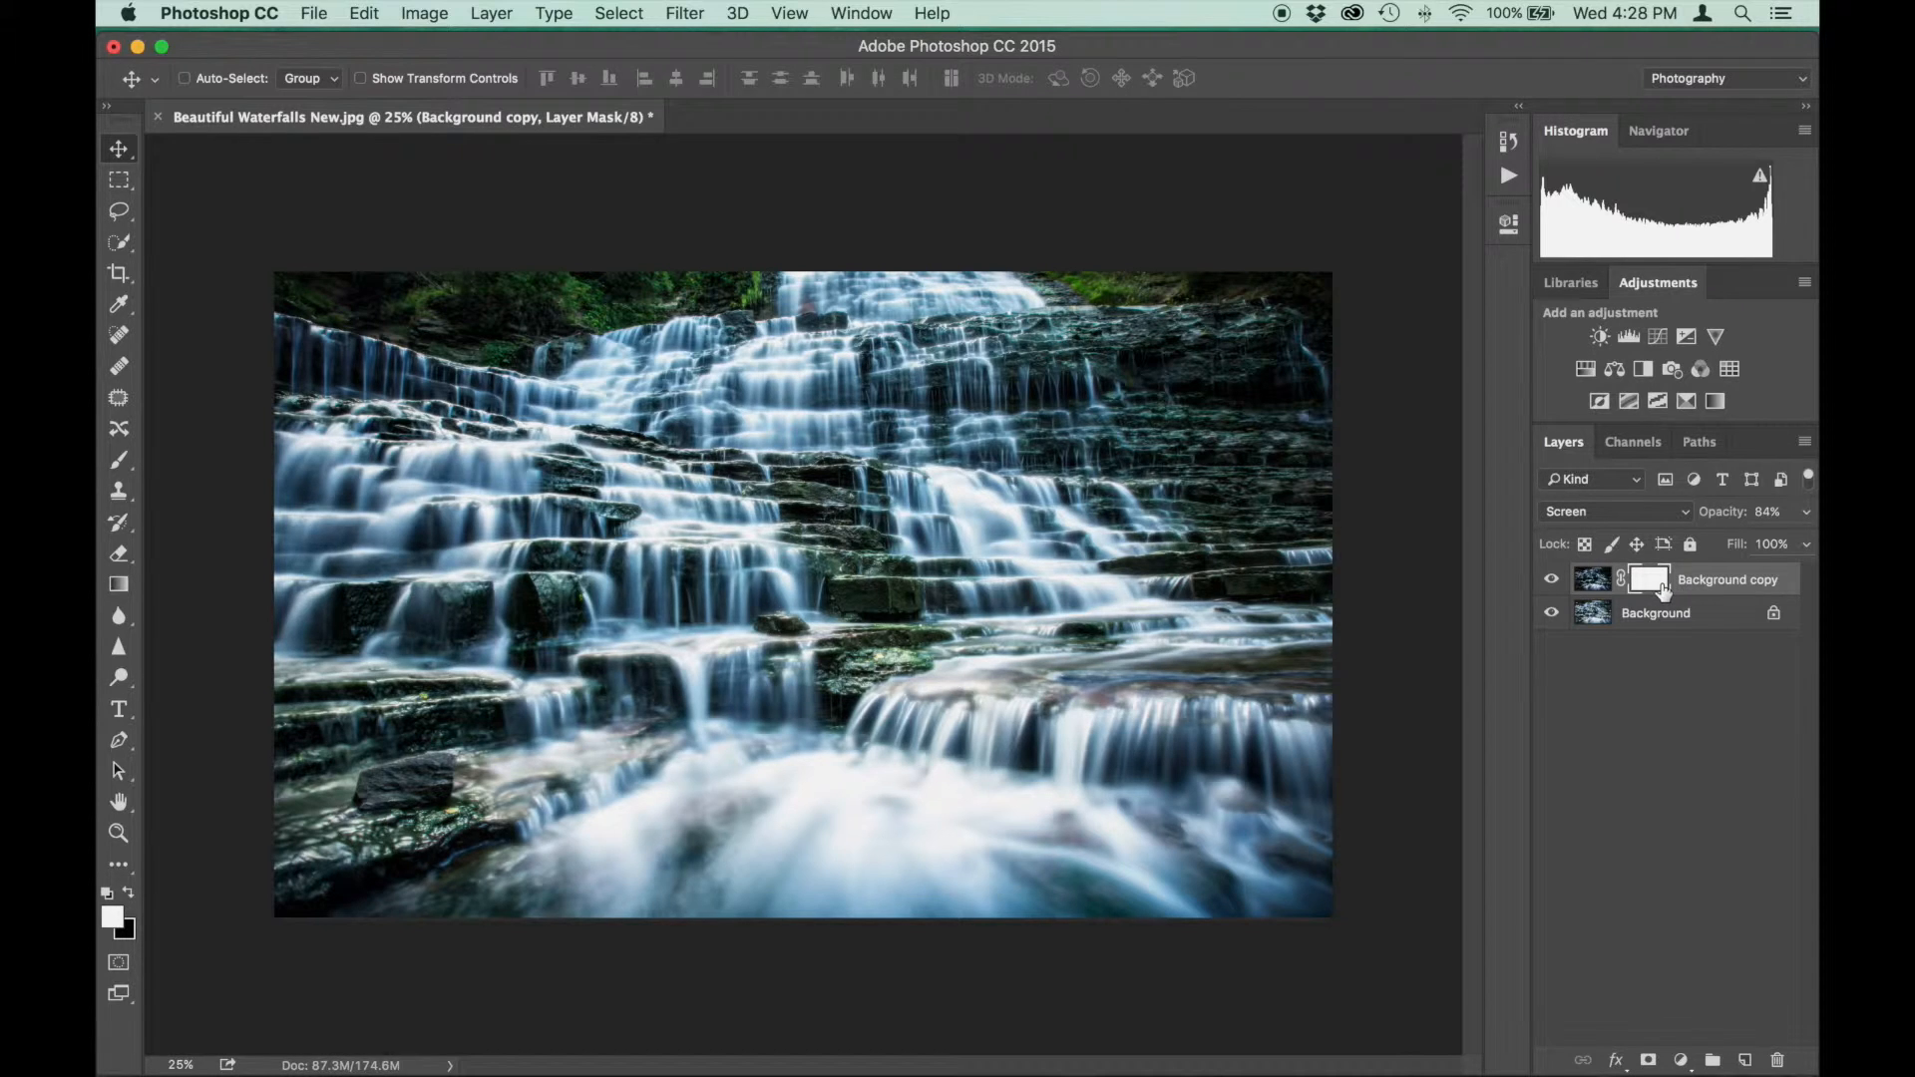
mouse_move(1647, 579)
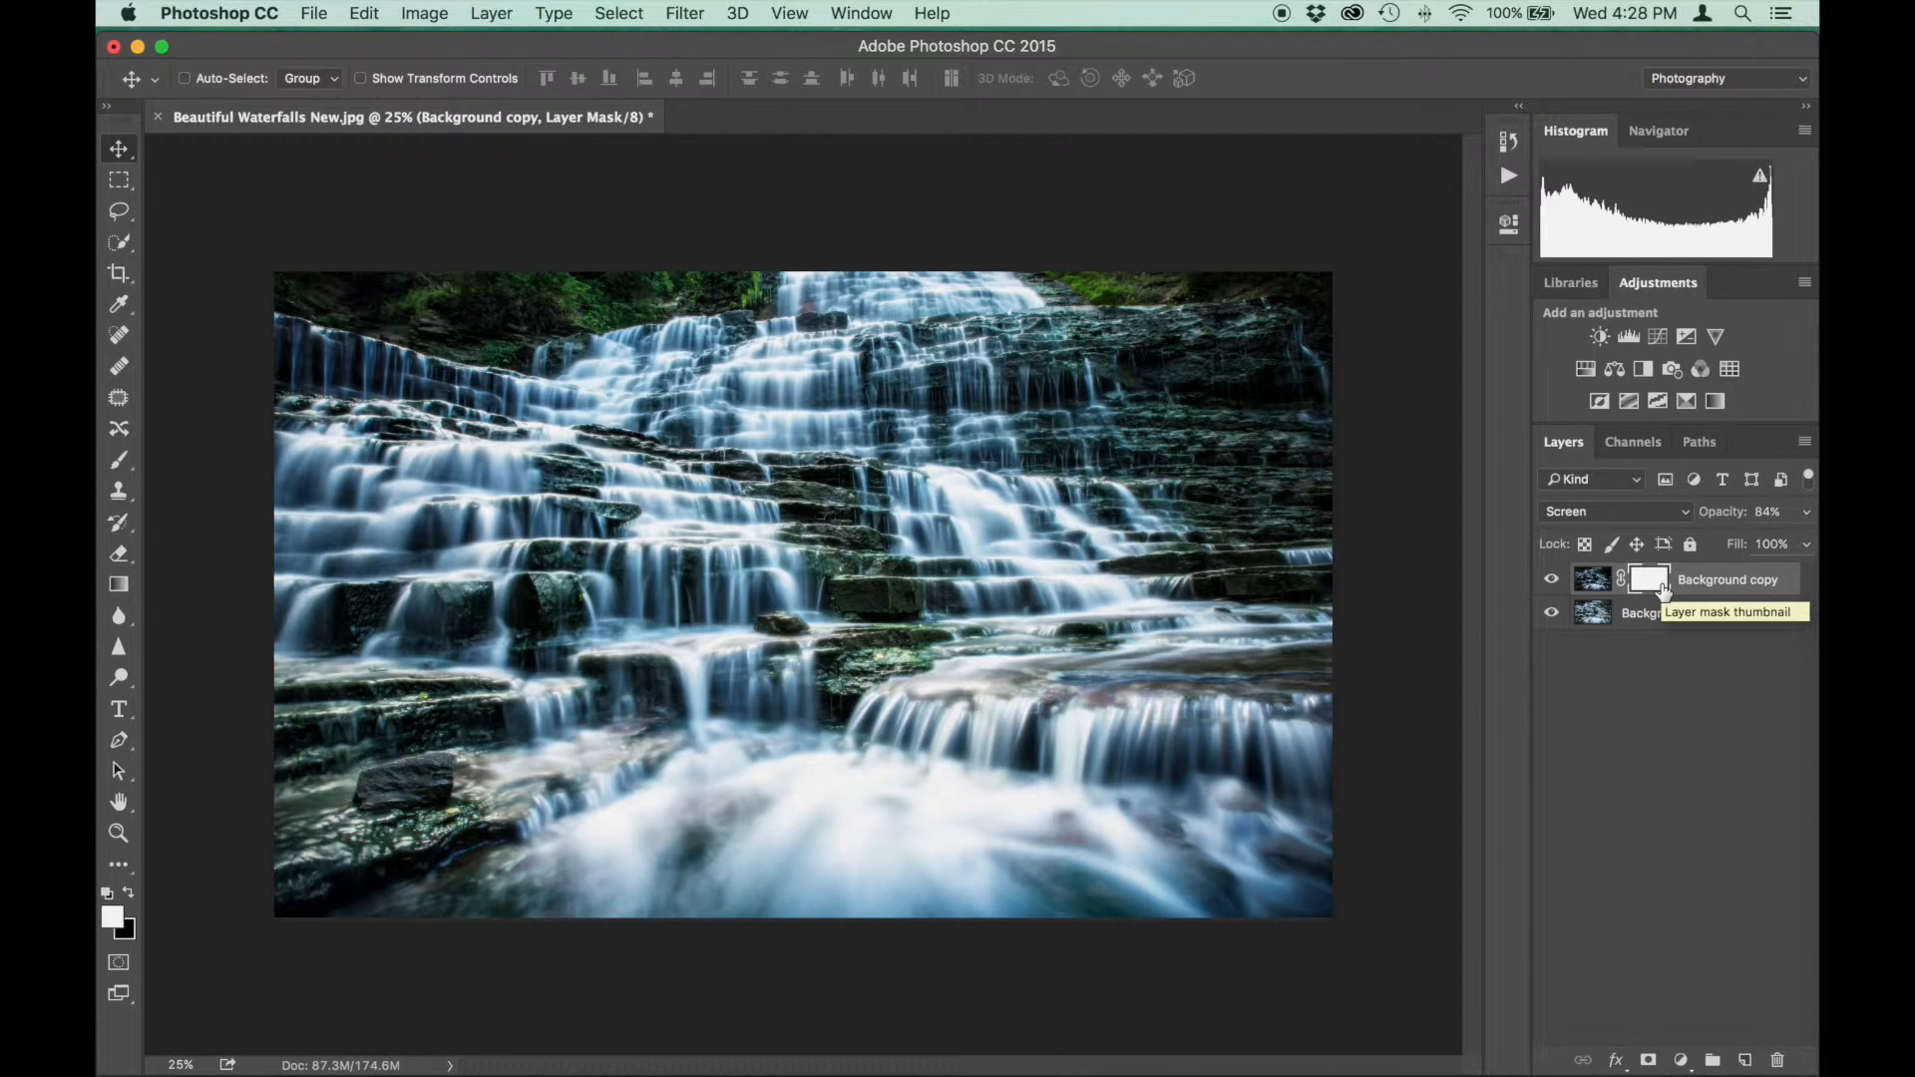
Invert the copy layer's mask to black to hide the glow, then select the Brush tool
left_click(1648, 578)
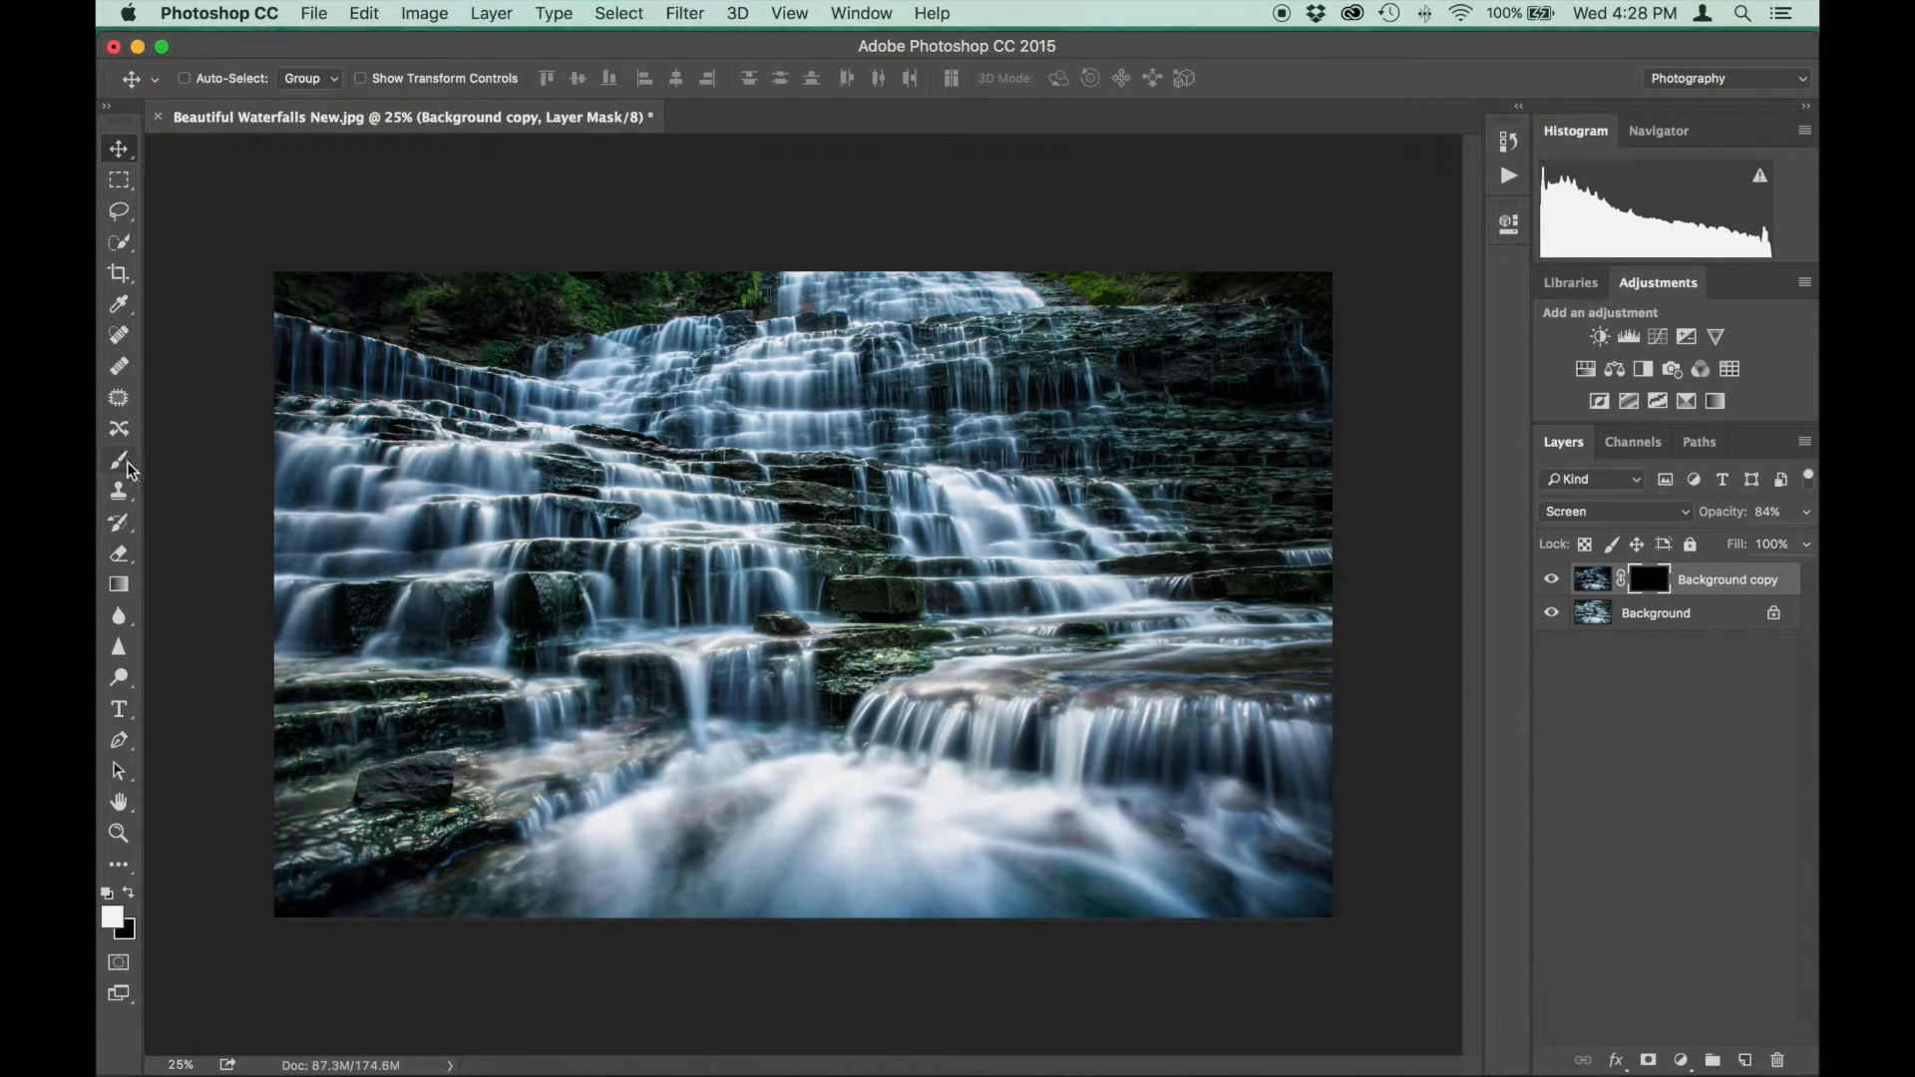
left_click(118, 461)
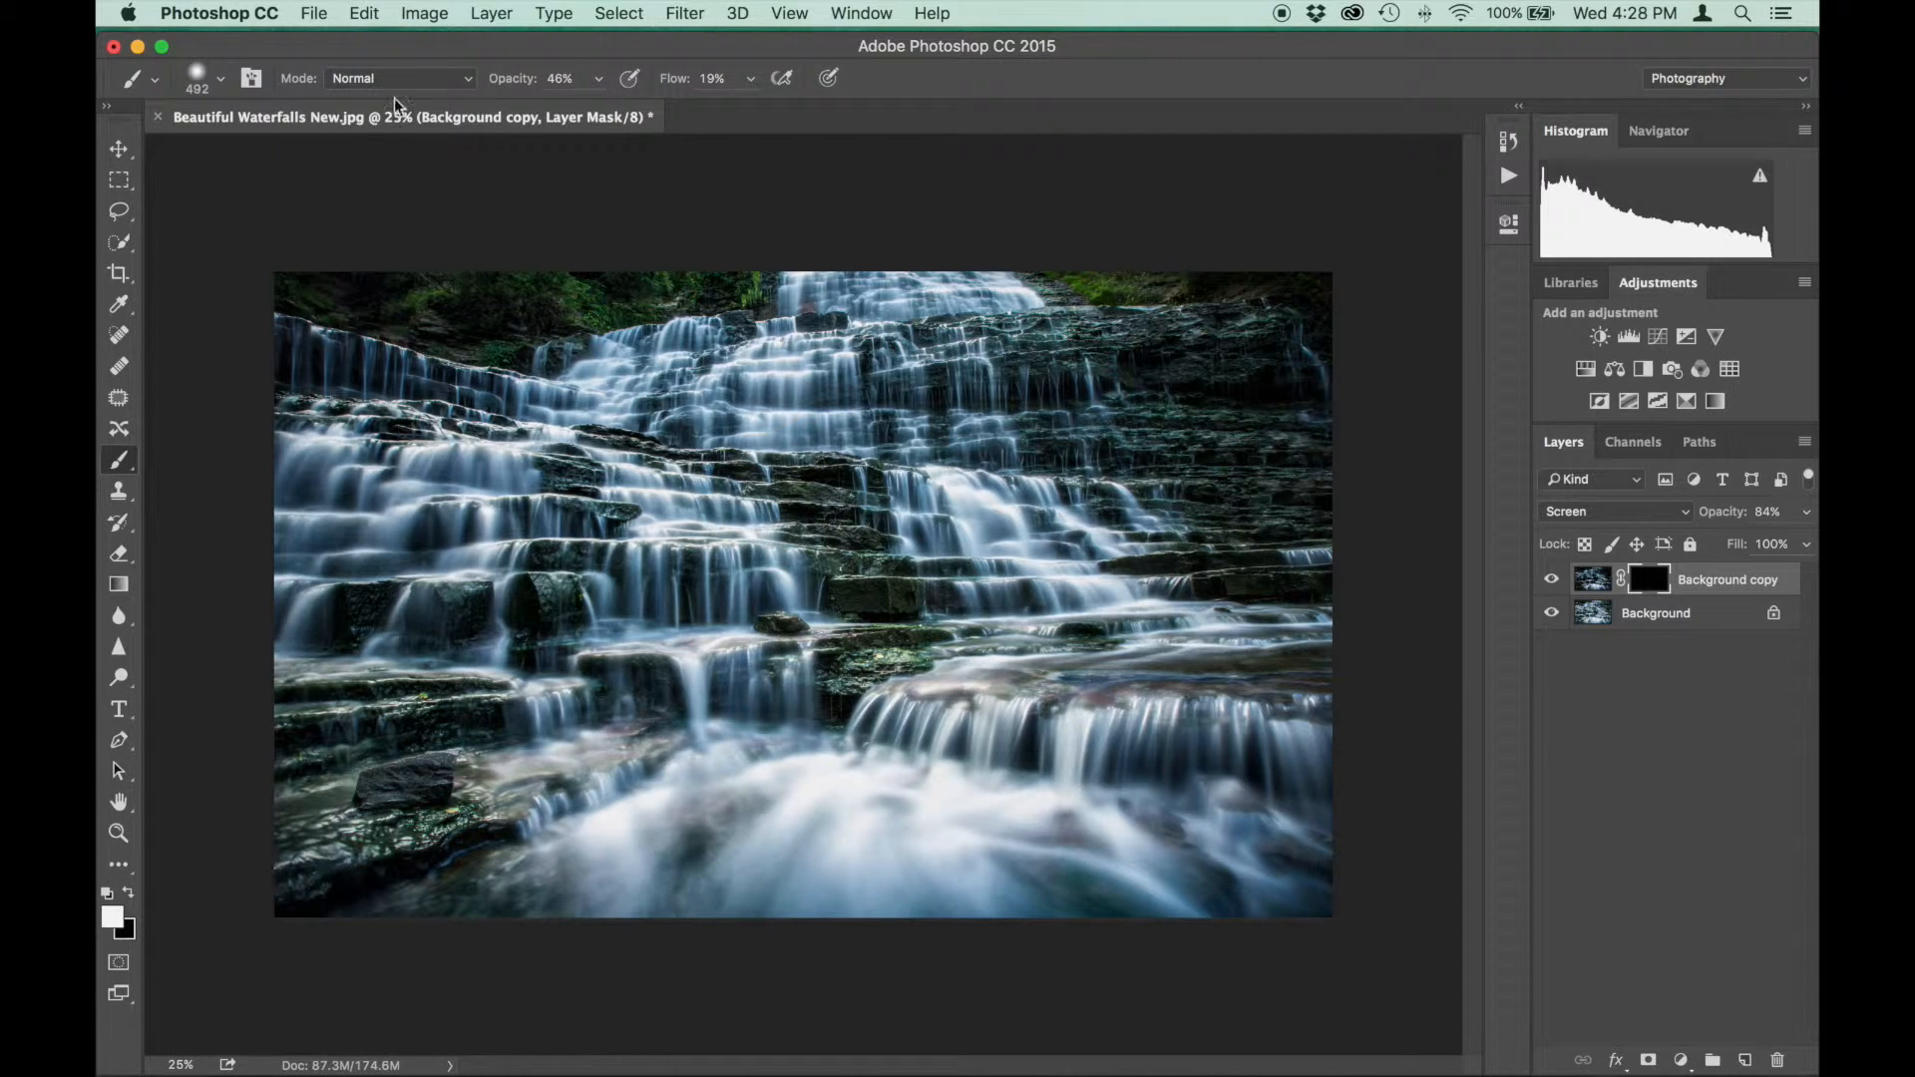
mouse_move(608, 82)
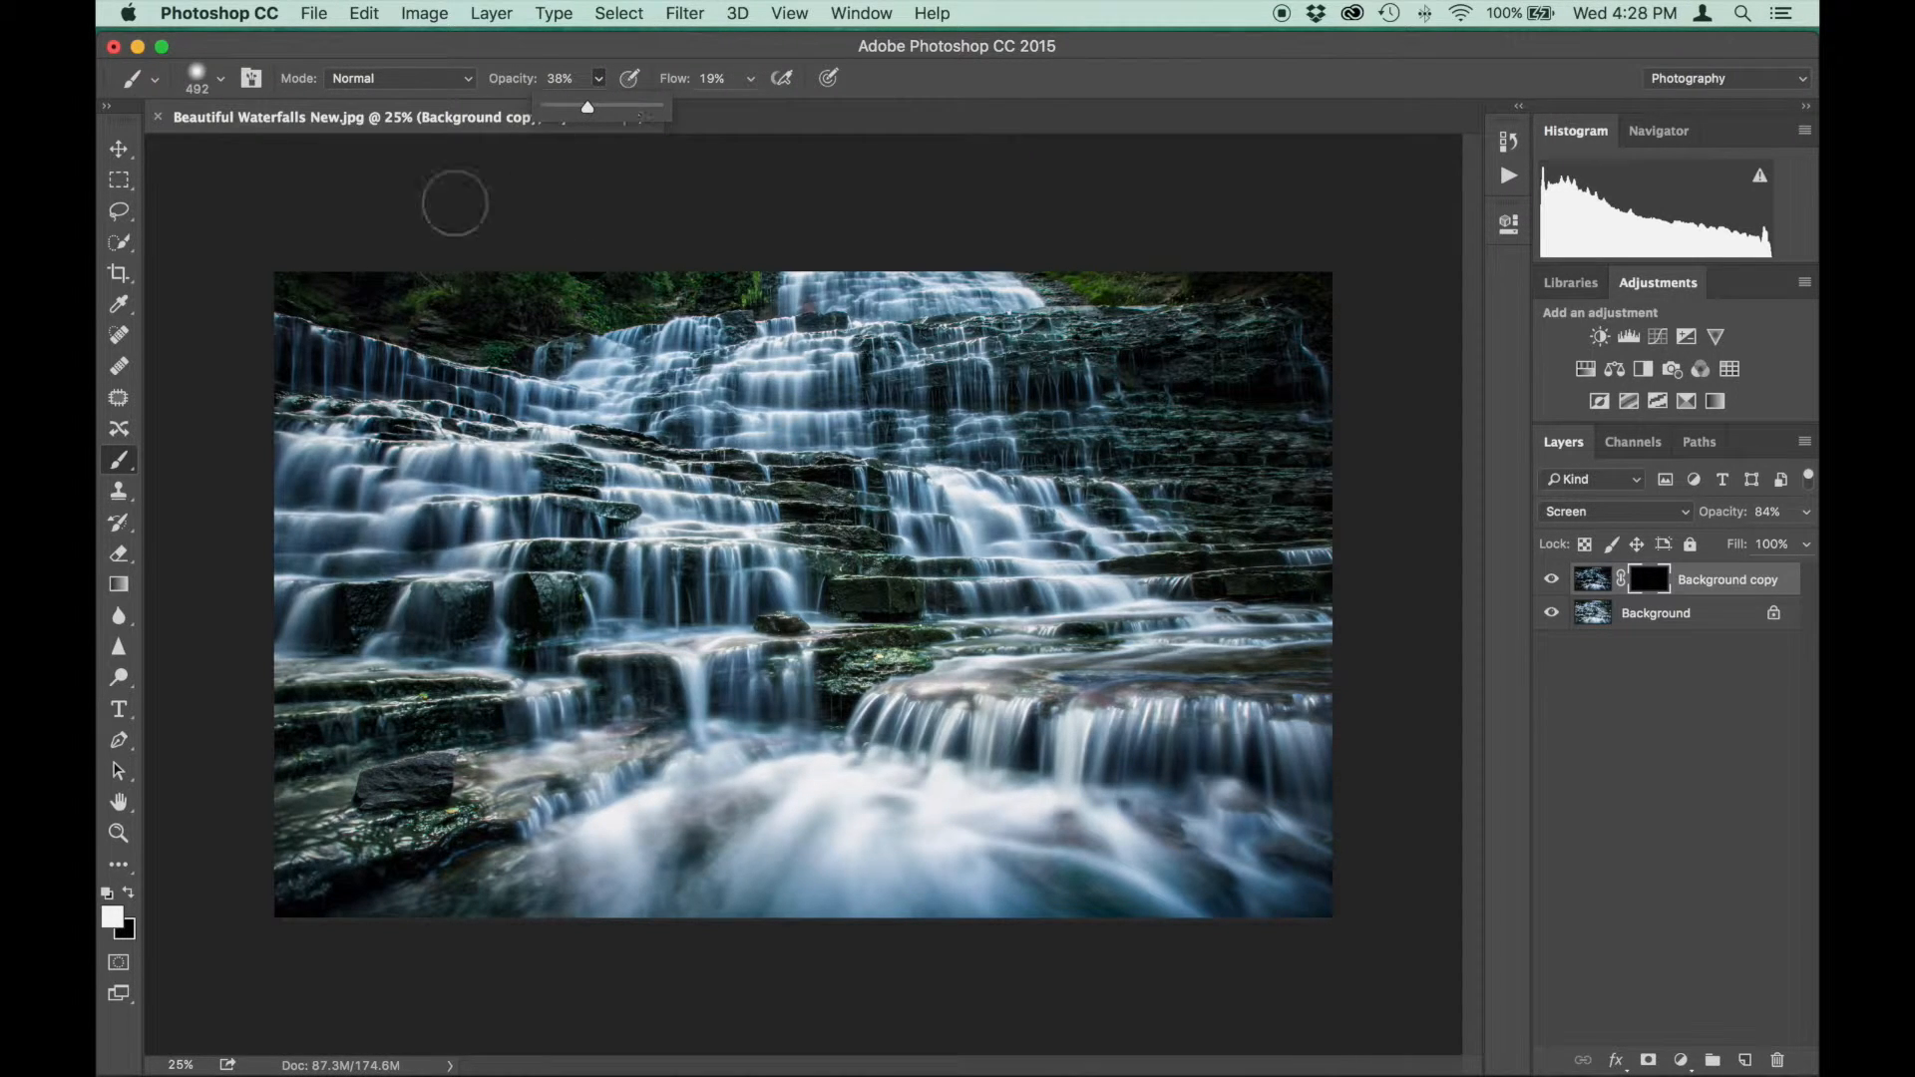
Set the brush to 38% opacity, about 508 px and soft hardness for painting the mask
left_click(196, 77)
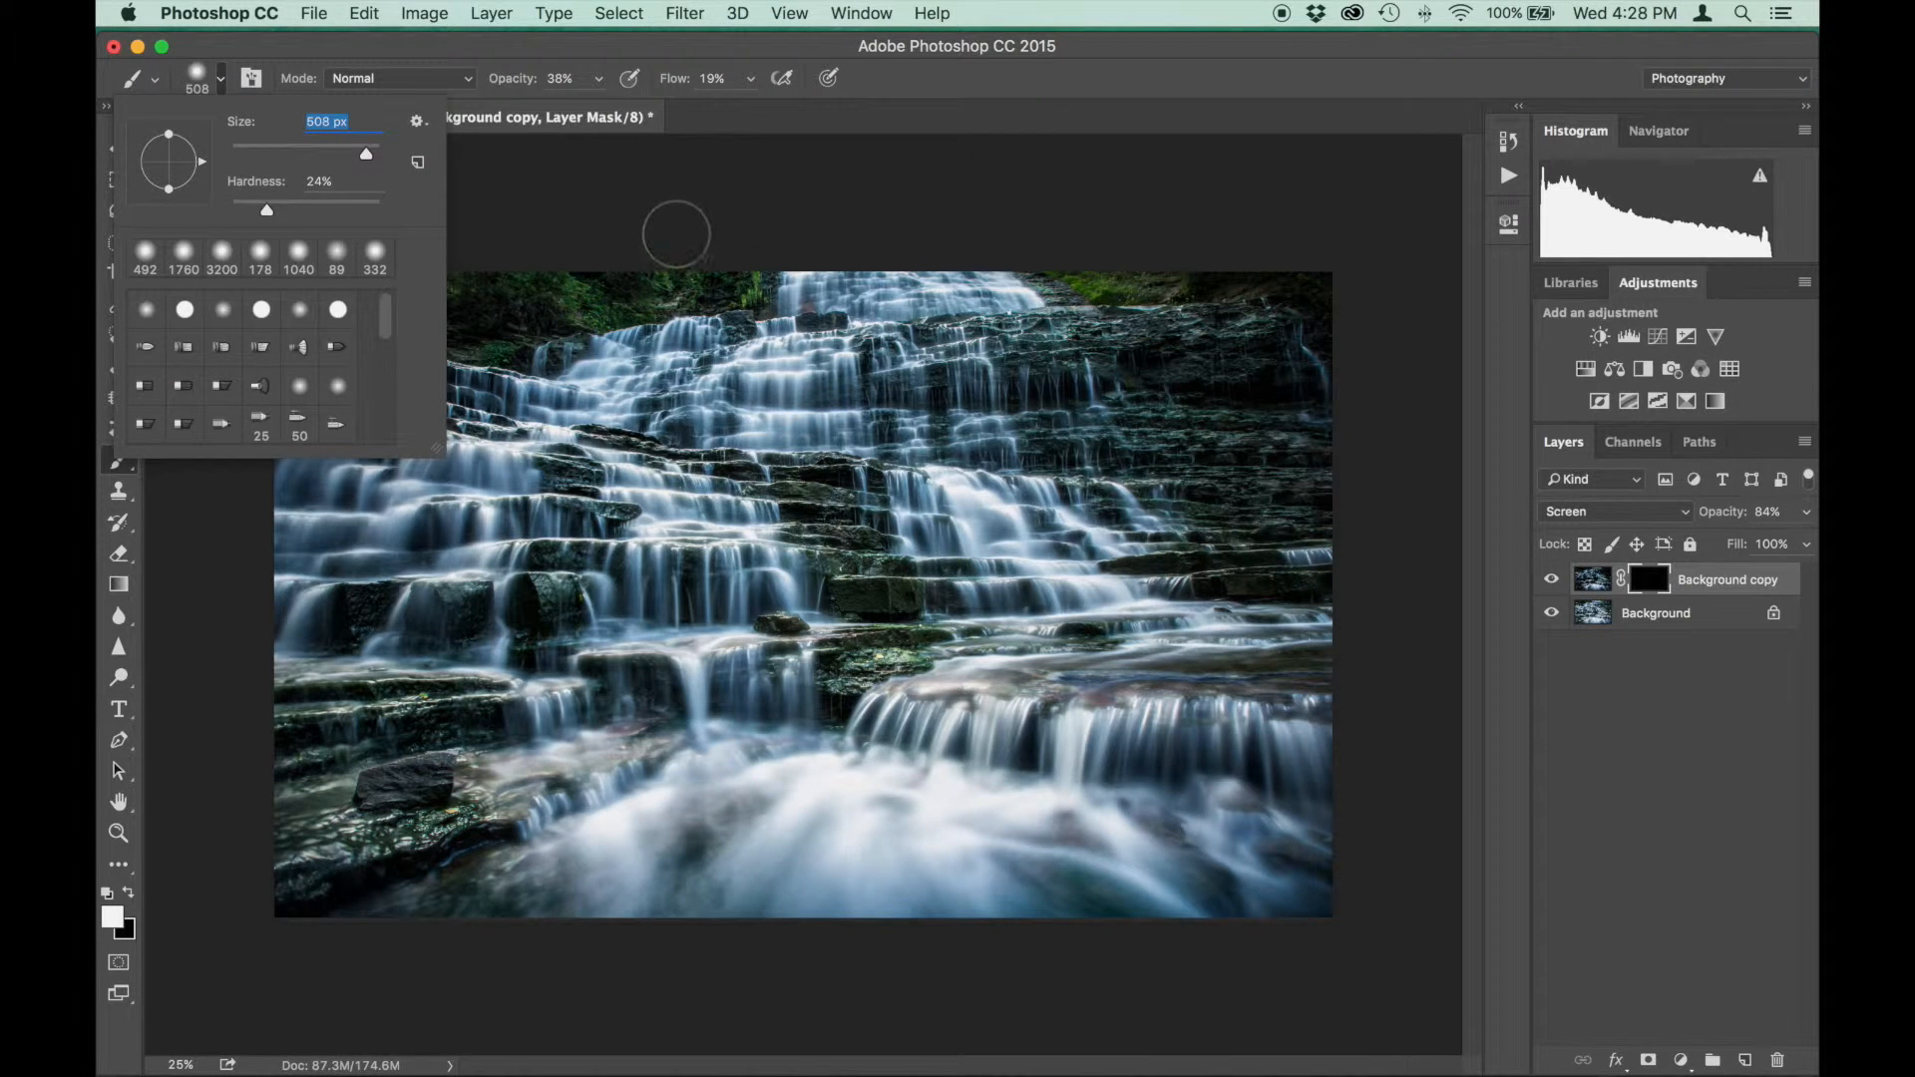
left_click(702, 458)
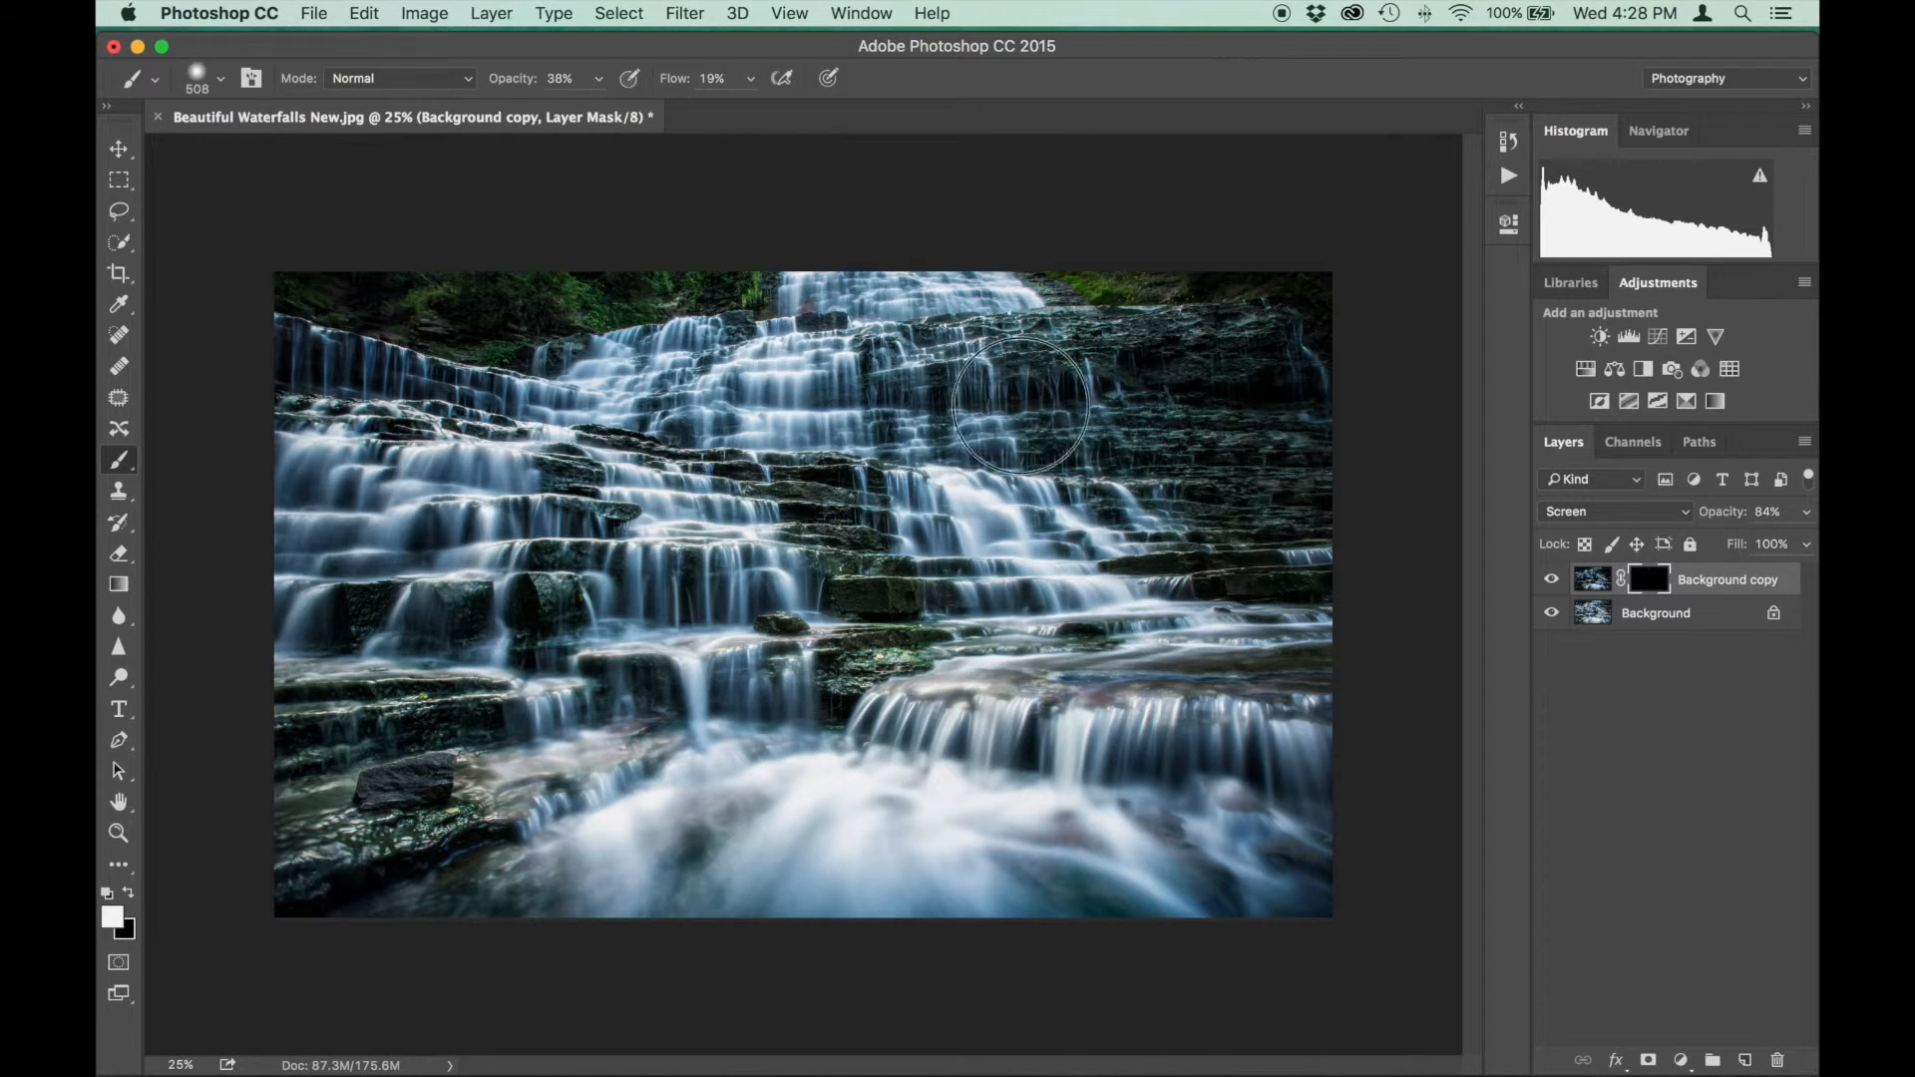
mouse_move(707, 712)
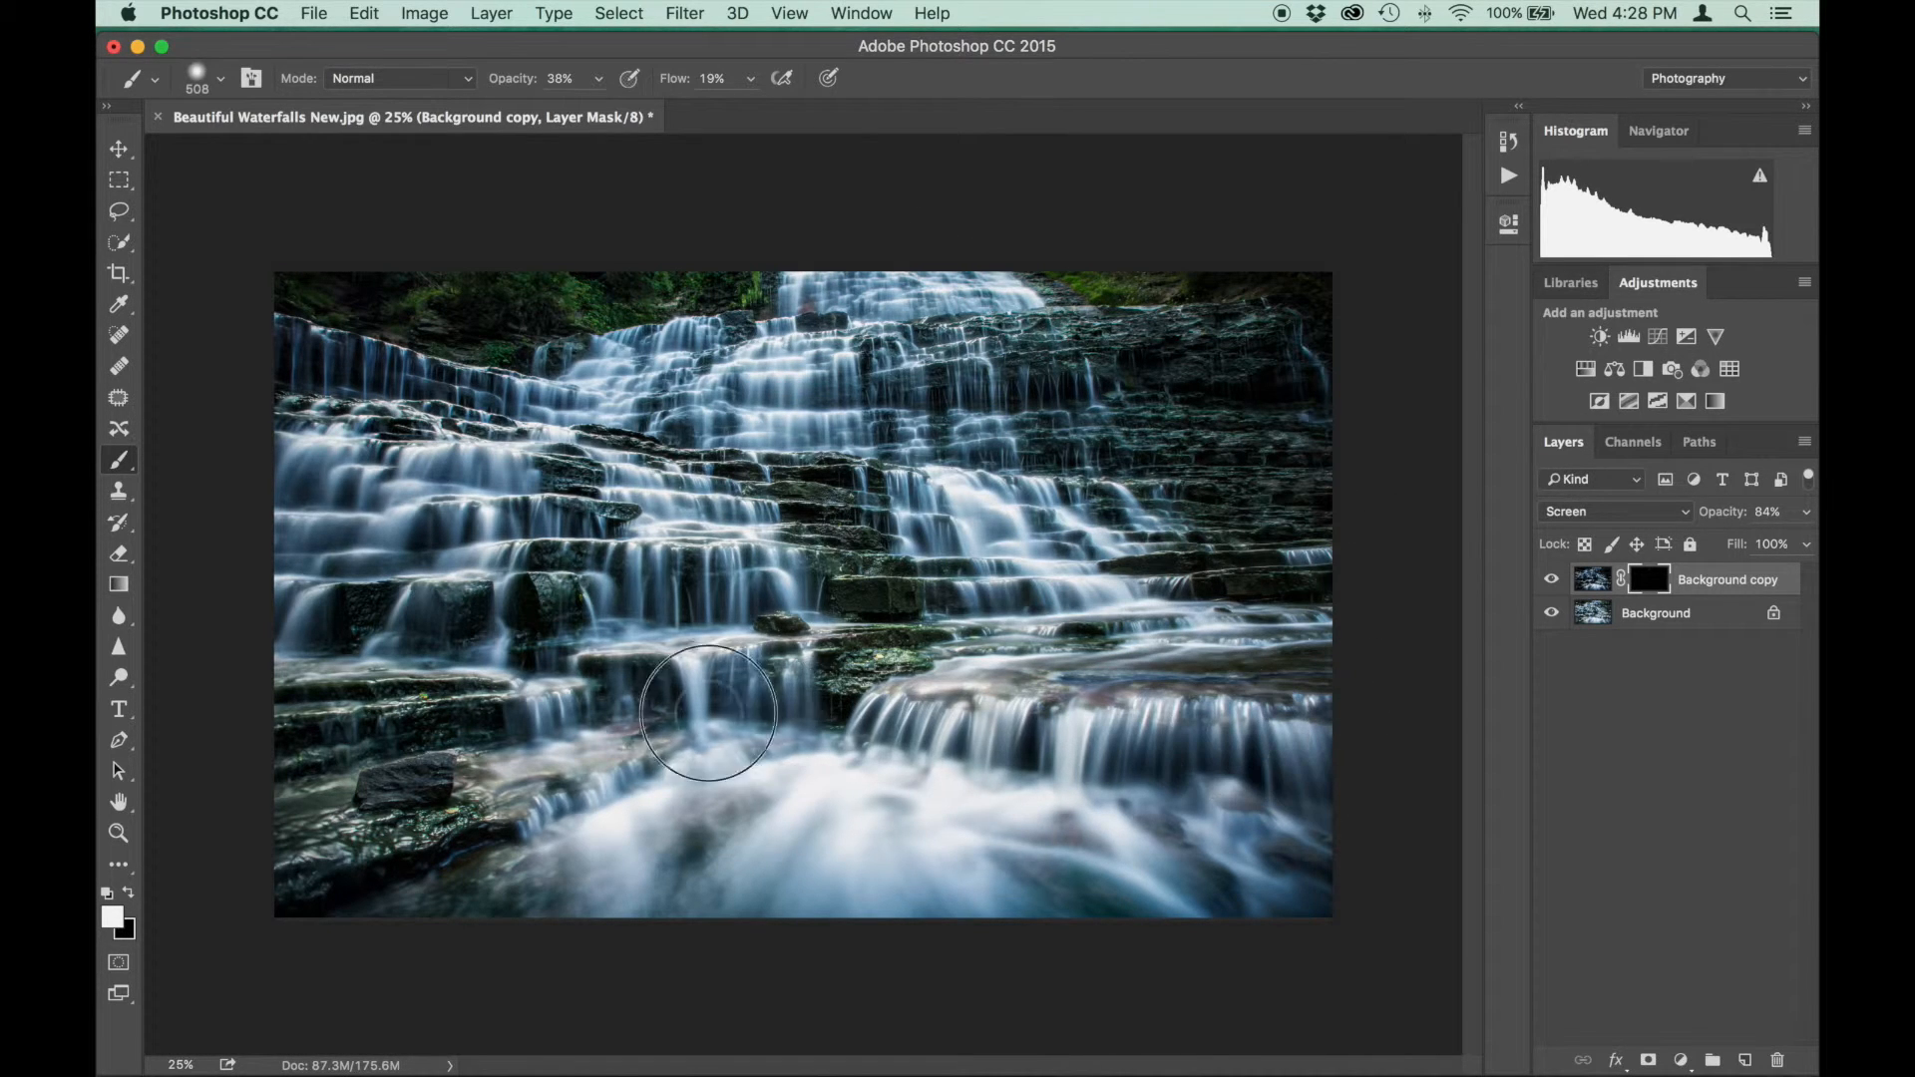
mouse_move(861, 684)
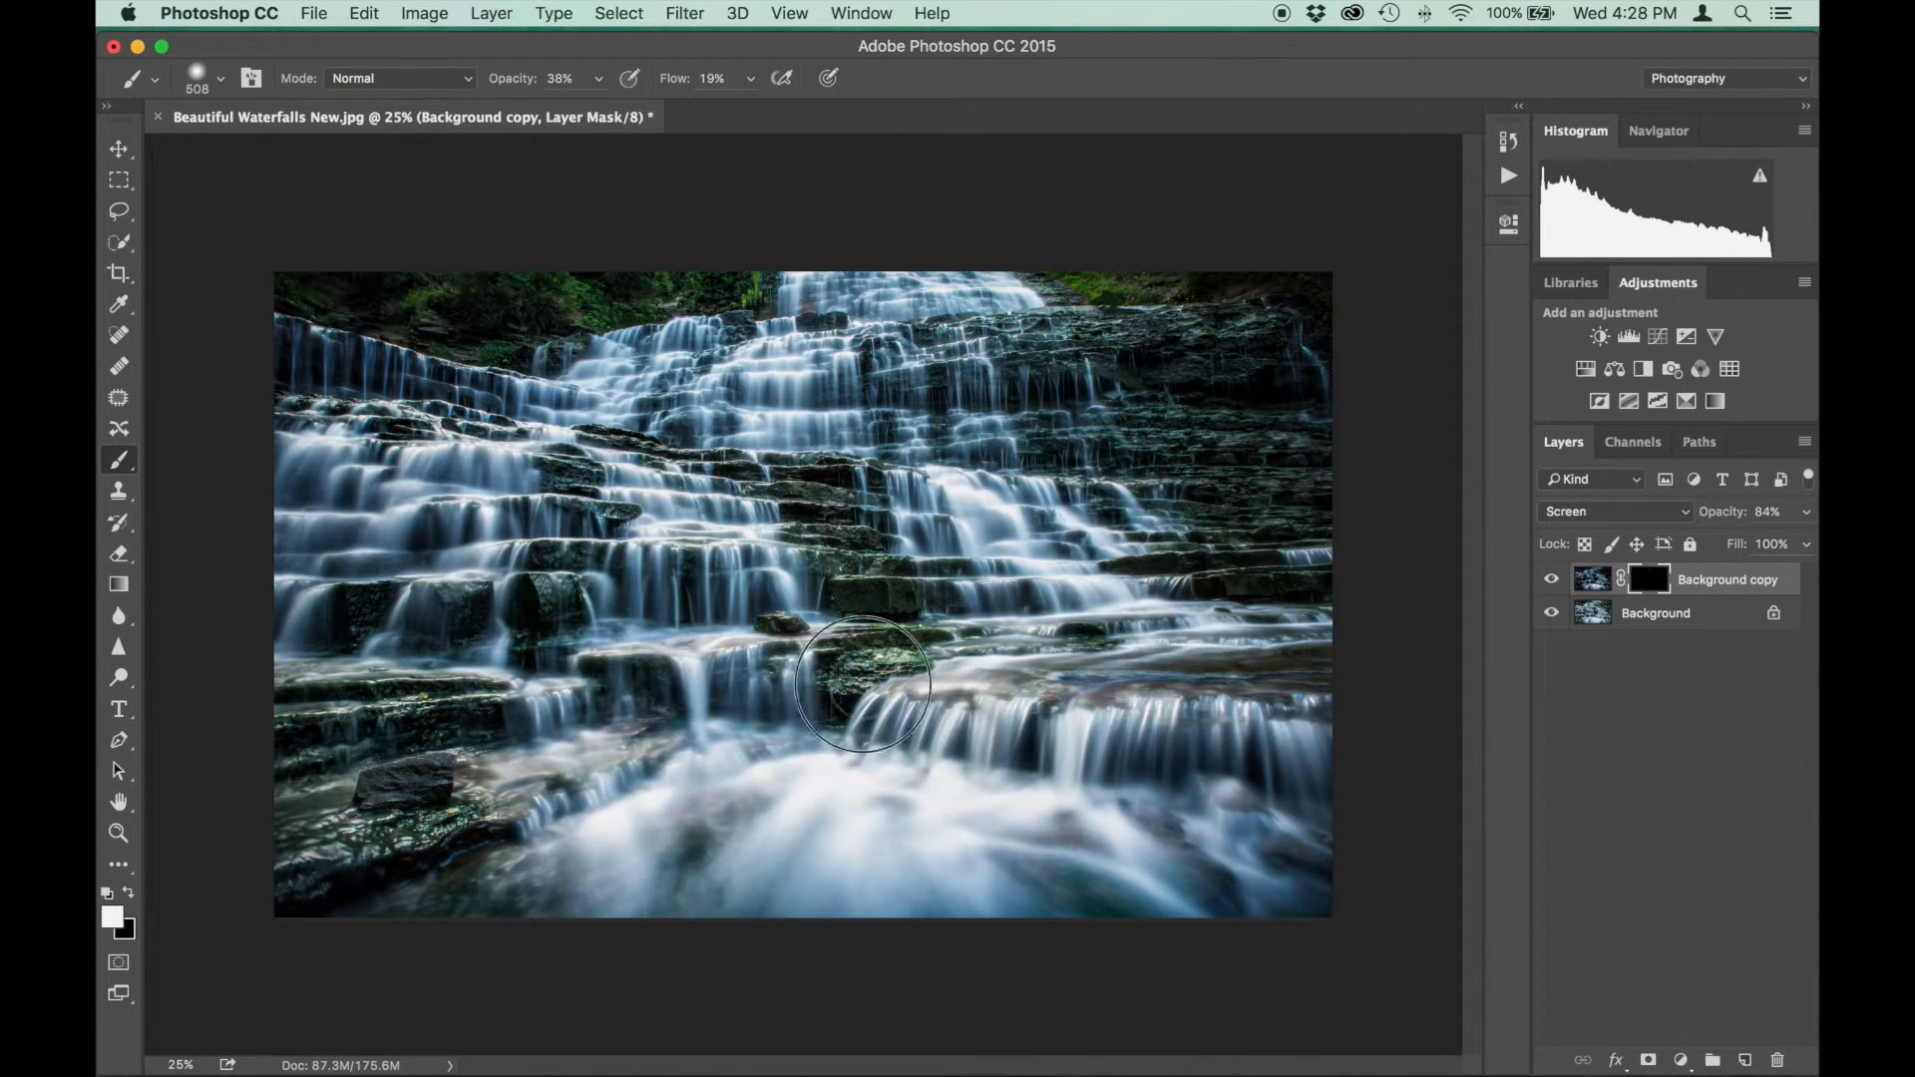